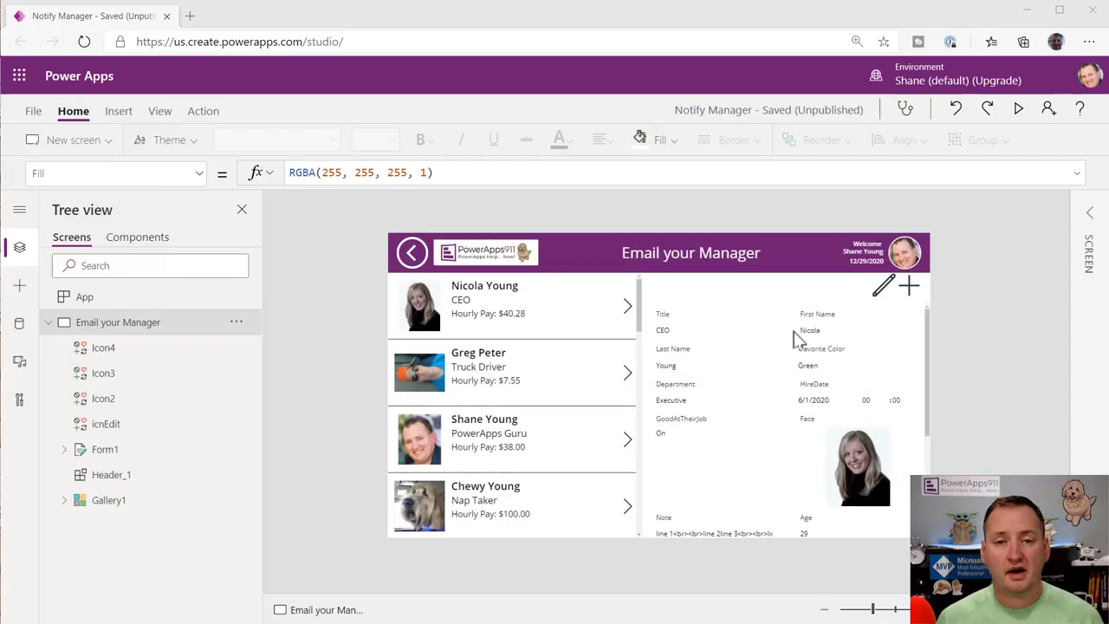
mouse_move(730, 292)
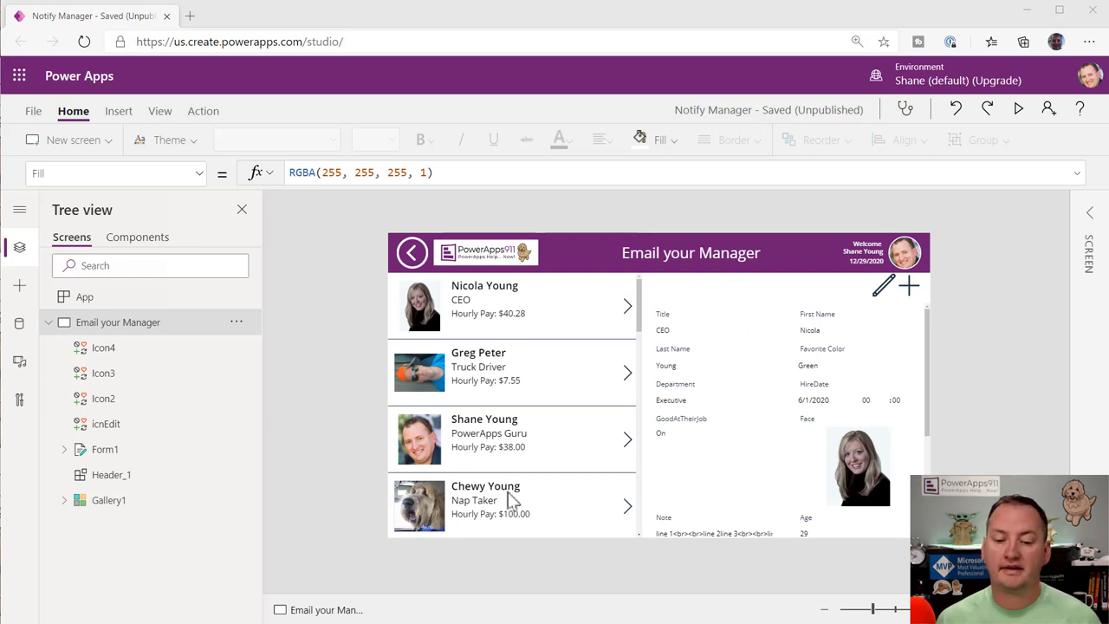
mouse_move(771, 371)
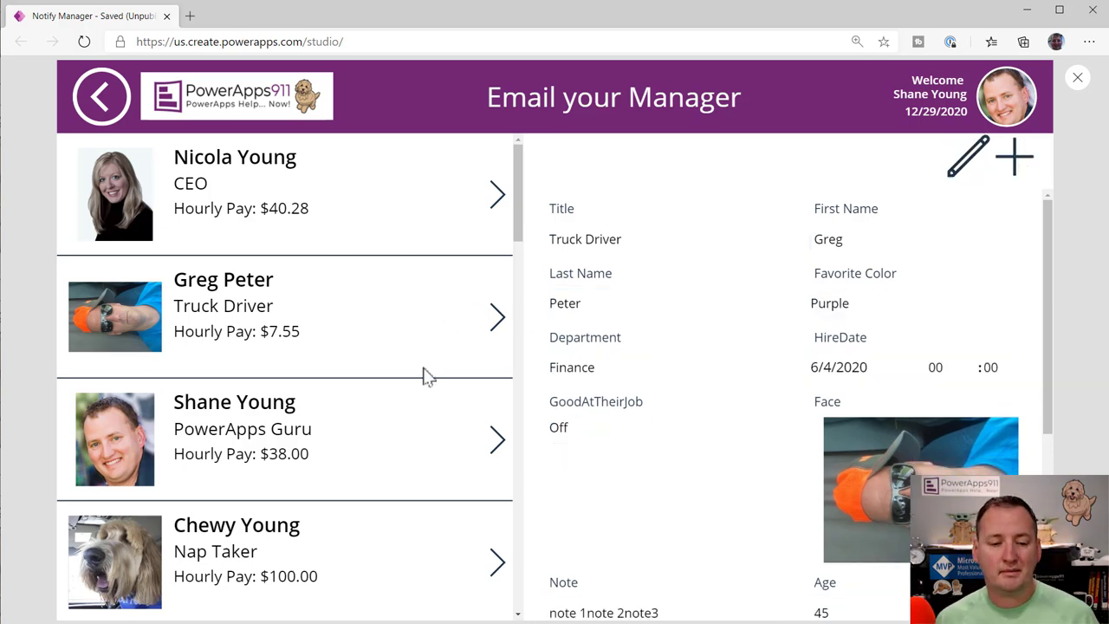
mouse_move(494, 316)
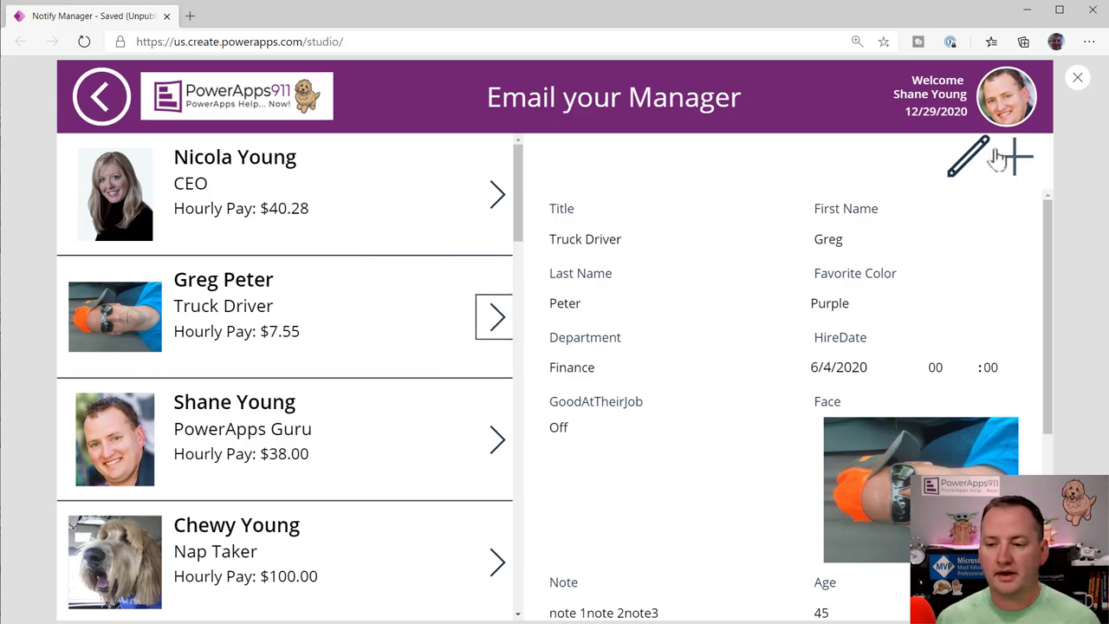
click(955, 156)
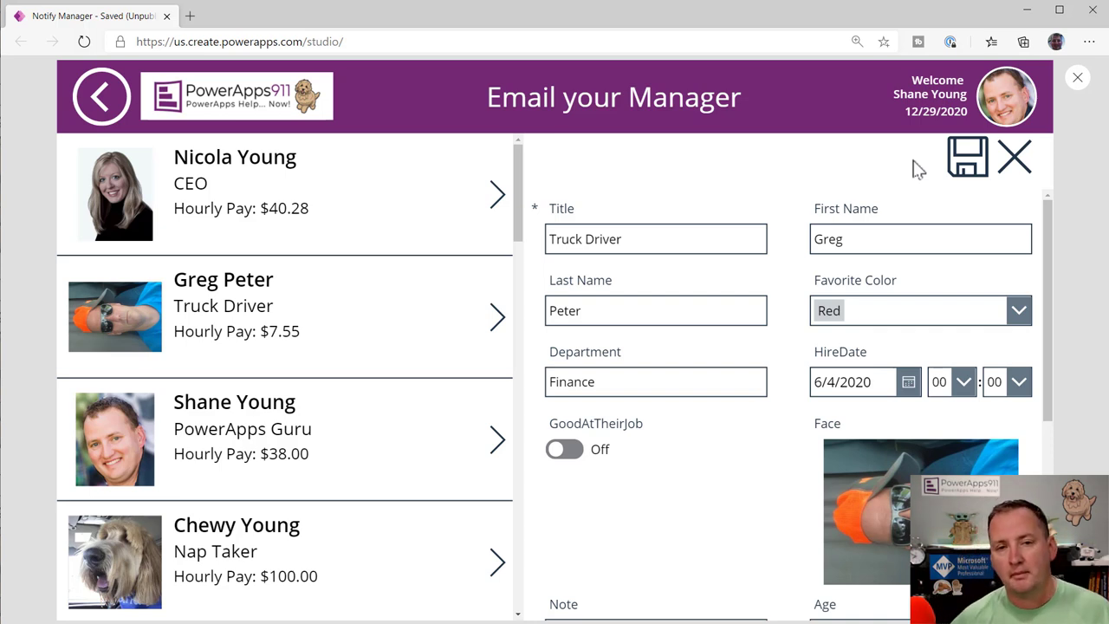
mouse_move(829, 303)
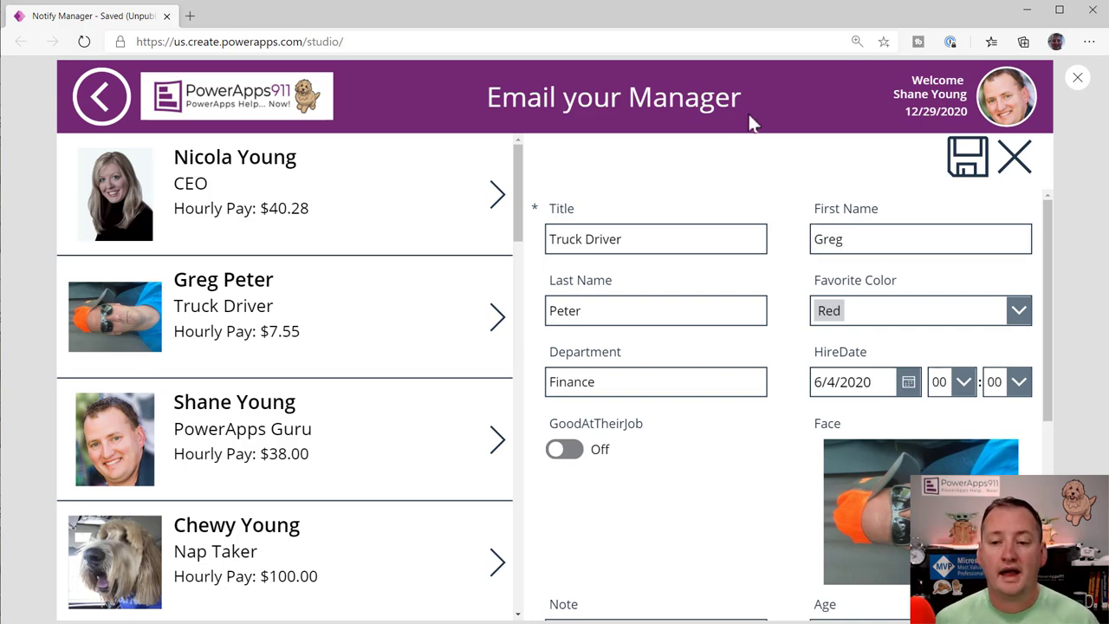
mouse_move(777, 143)
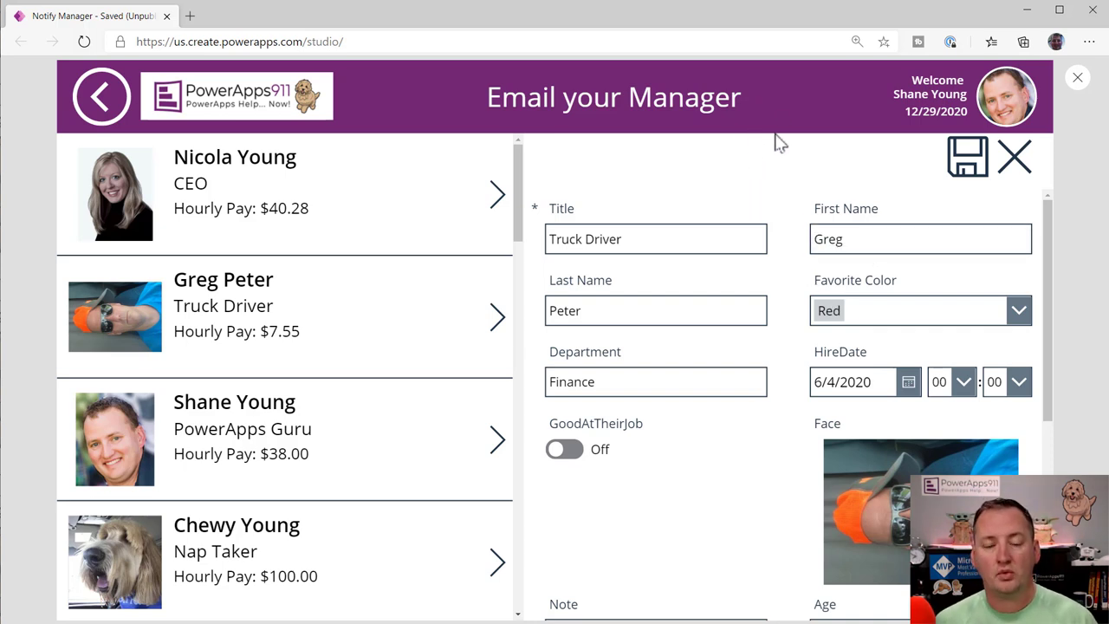
mouse_move(1061, 103)
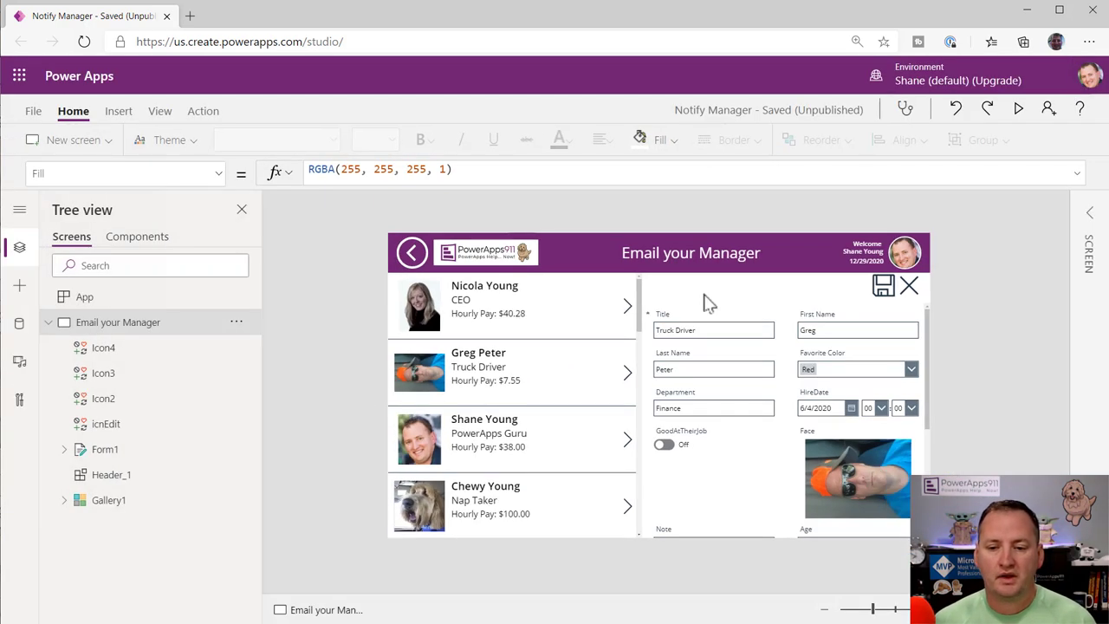
Step: Insert a button, Button1, onto the Email your Manager screen
click(118, 110)
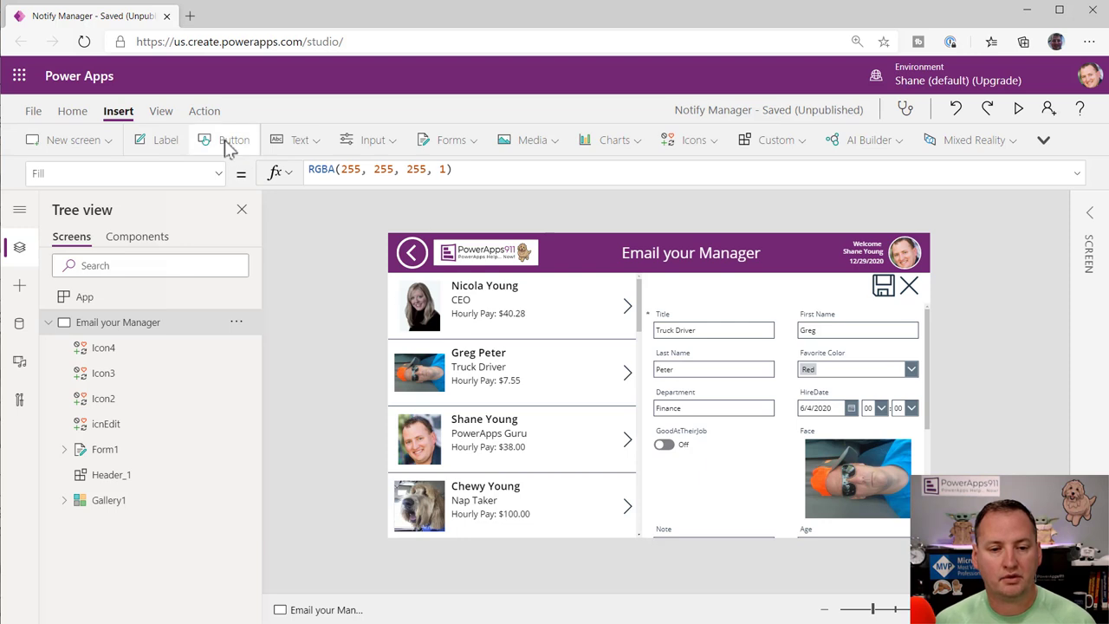
click(224, 140)
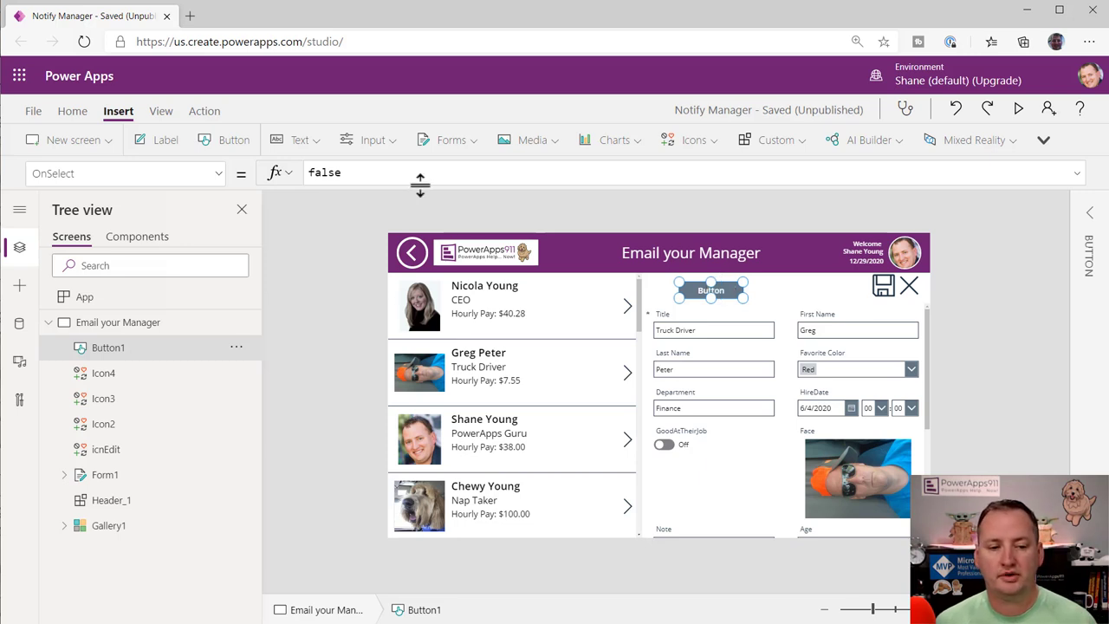
mouse_move(446, 172)
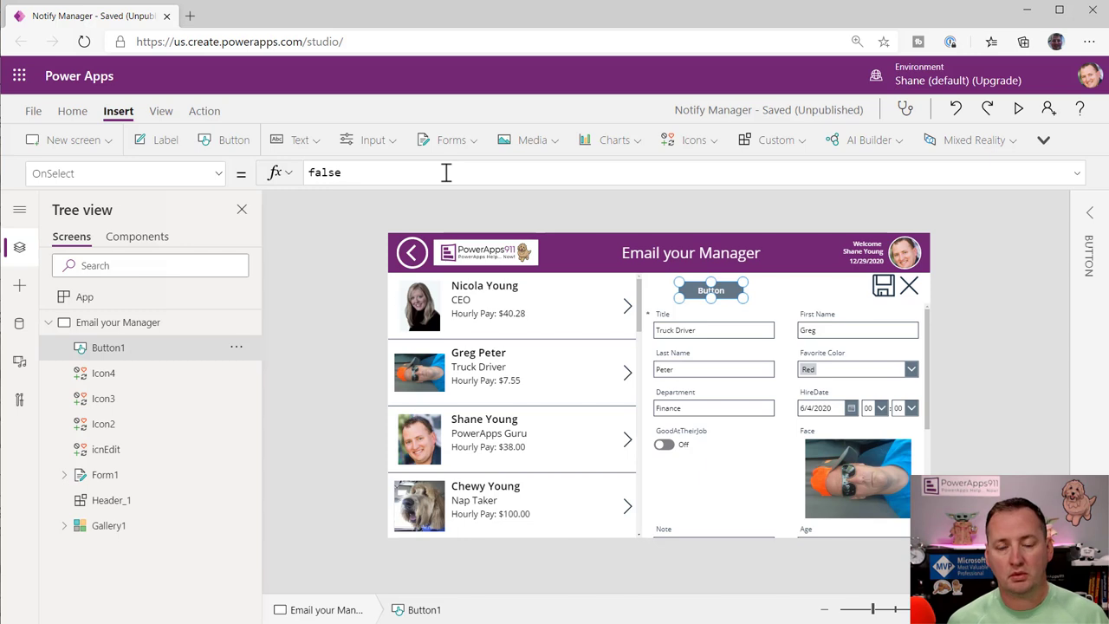
mouse_move(282, 163)
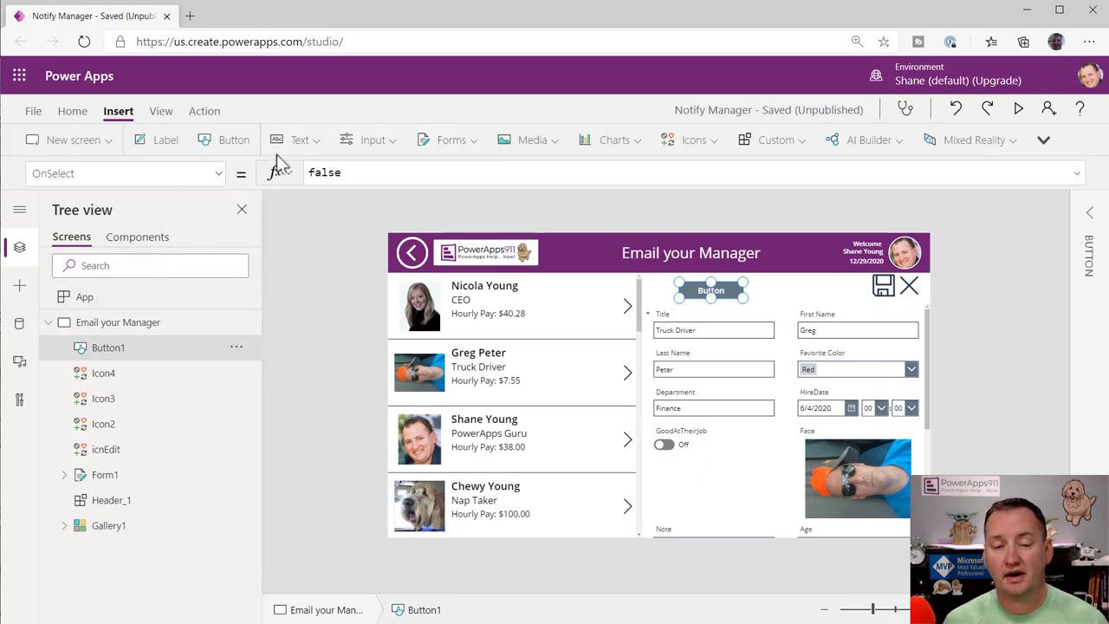
Step: Search the Data pane for 'office' and add the Office 365 Users connector
click(19, 323)
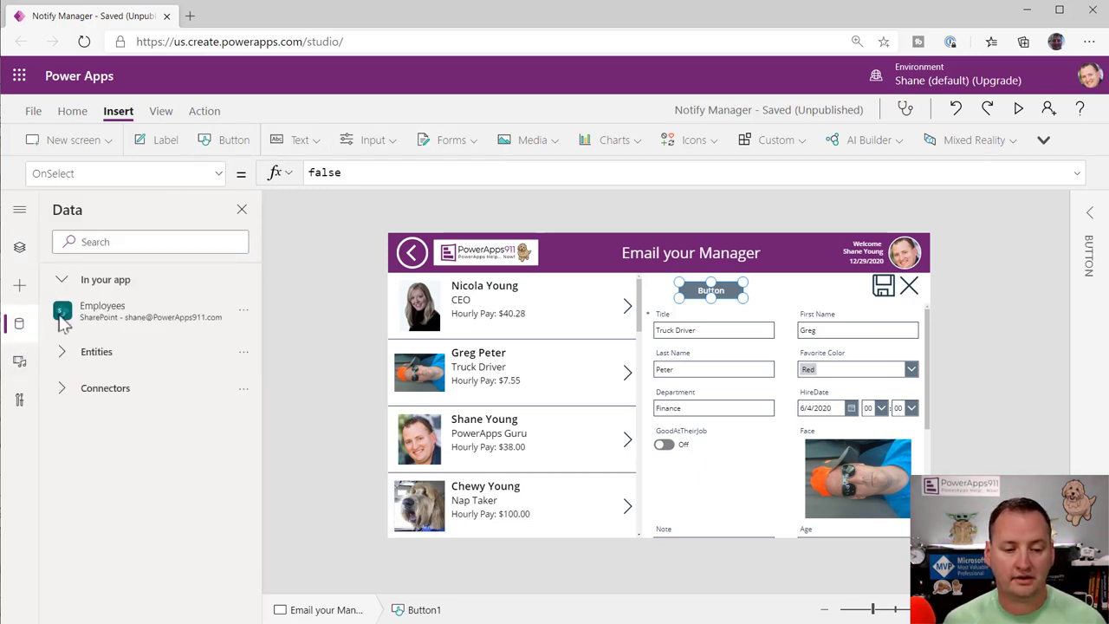
text(office 365)
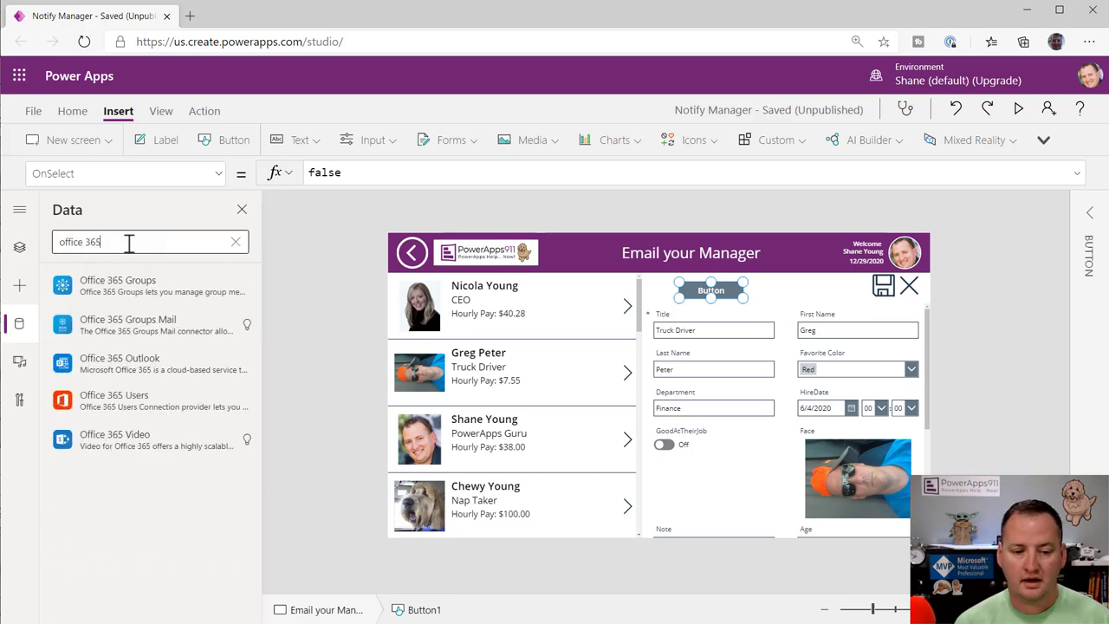
mouse_move(114, 399)
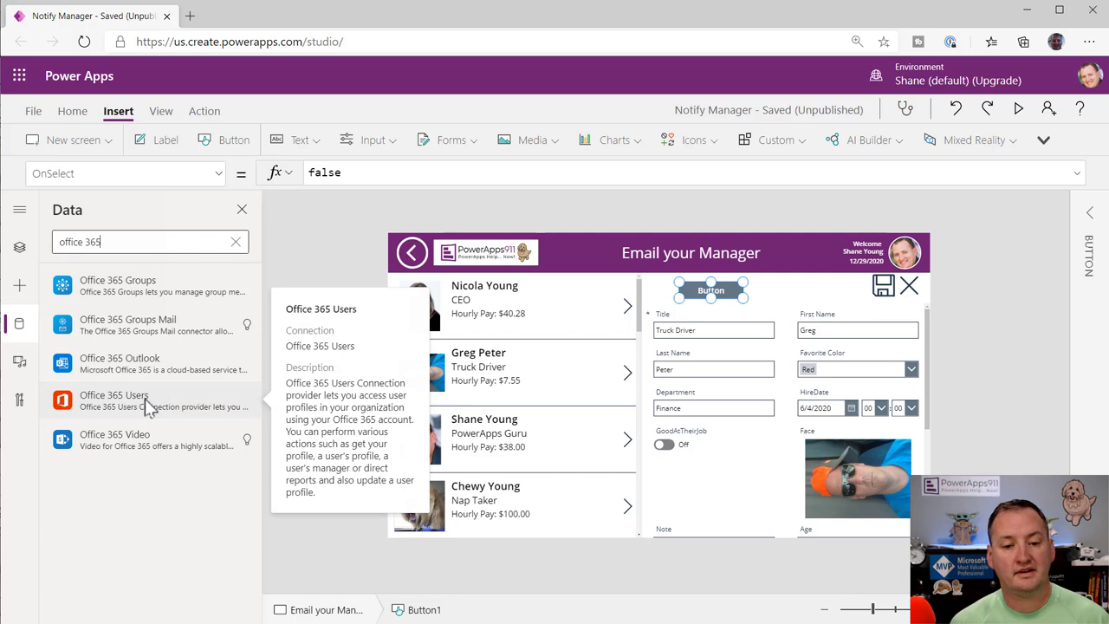
click(113, 400)
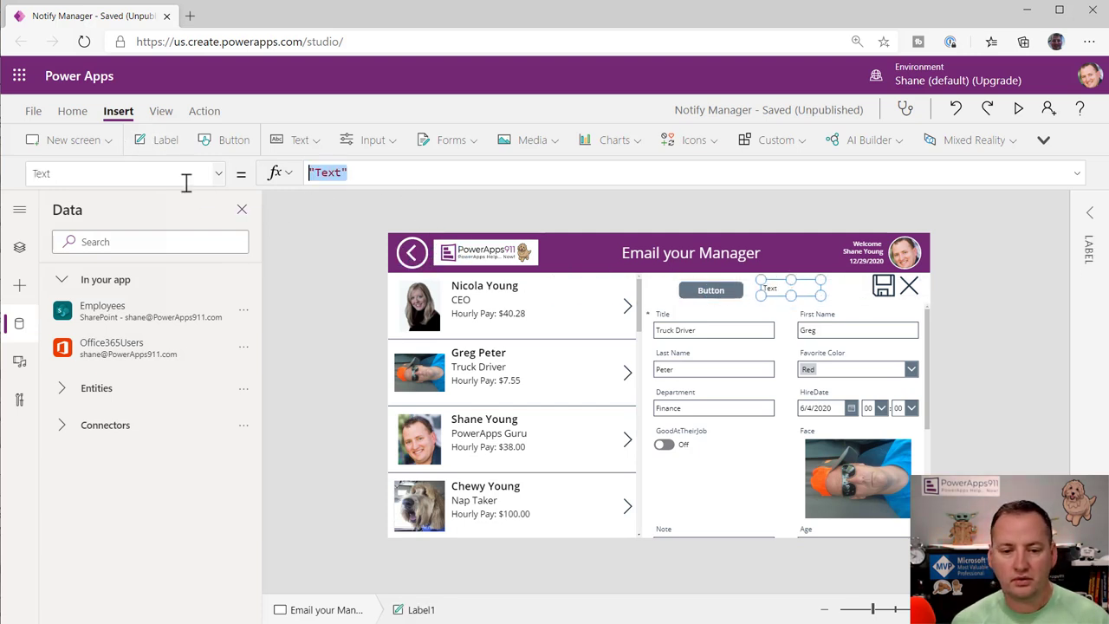
Step: Set Label1's Text to Office365Users.ManagerV2(User().Email).mail
text(office365Users.)
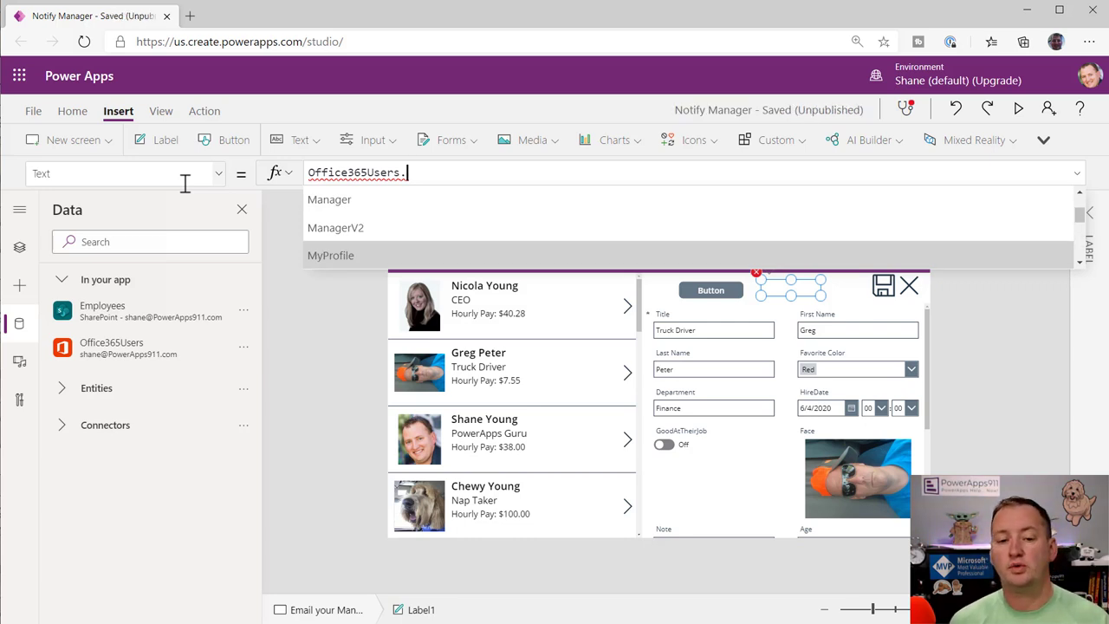
click(336, 227)
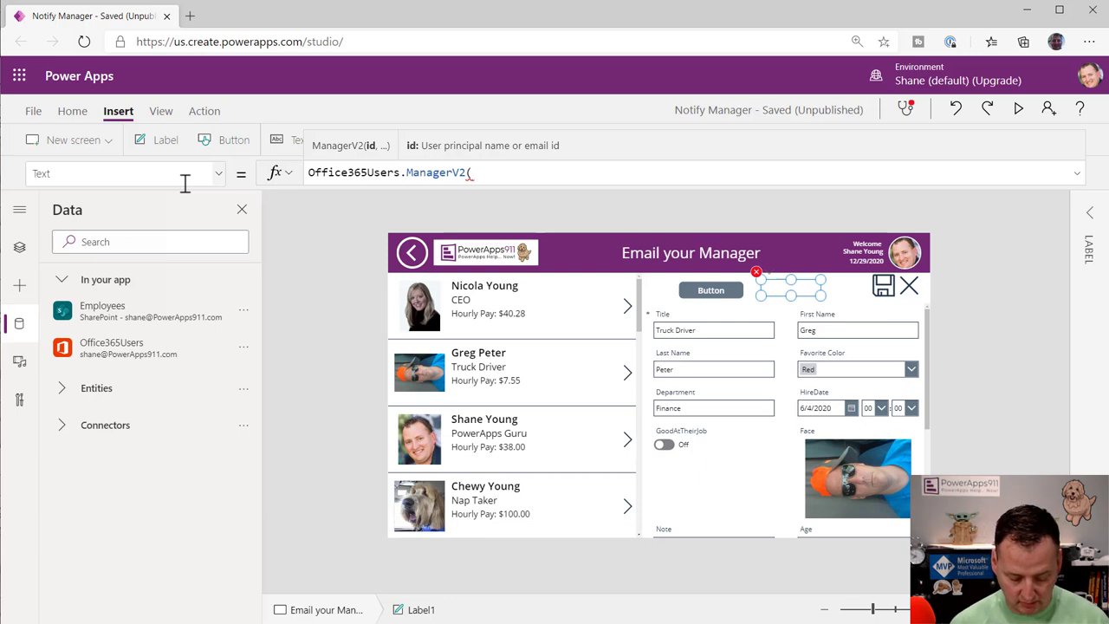
text(User())
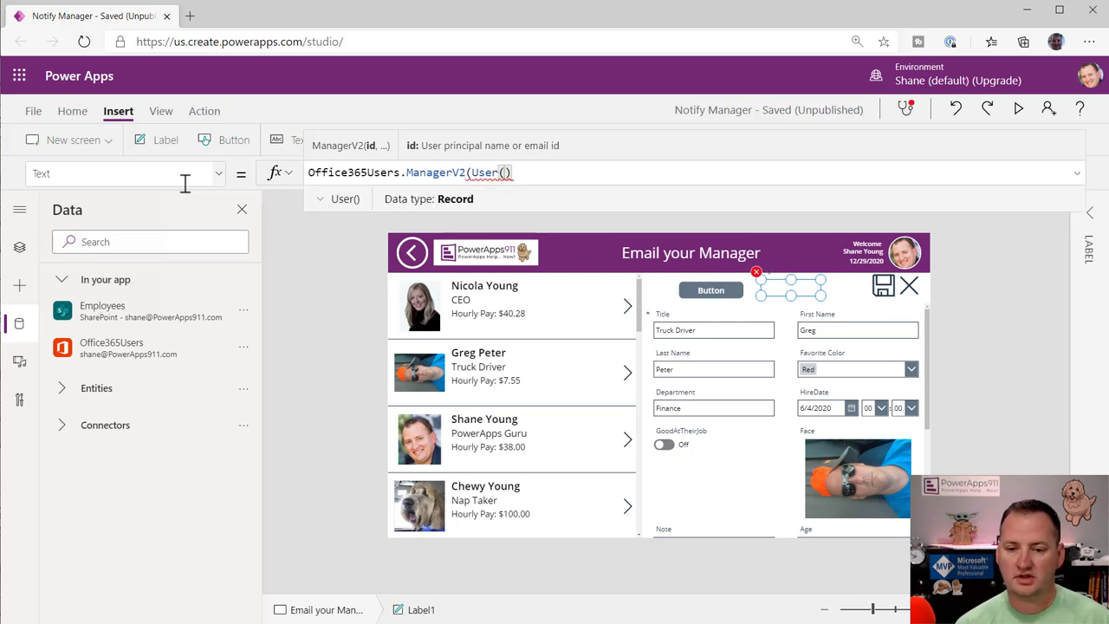
text(.Email))
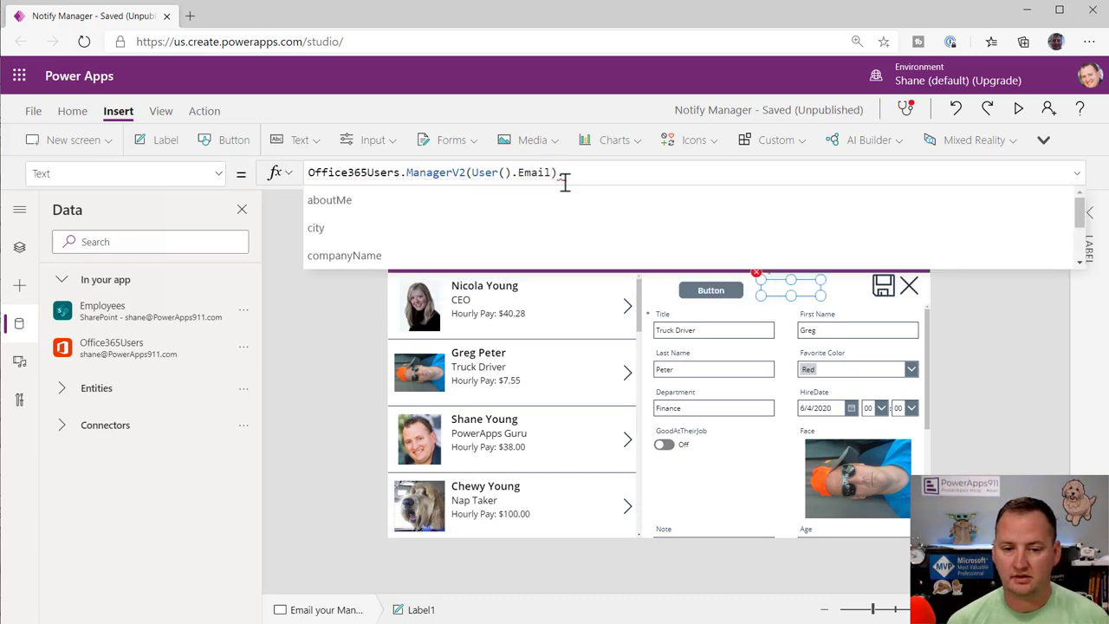
text(.mail)
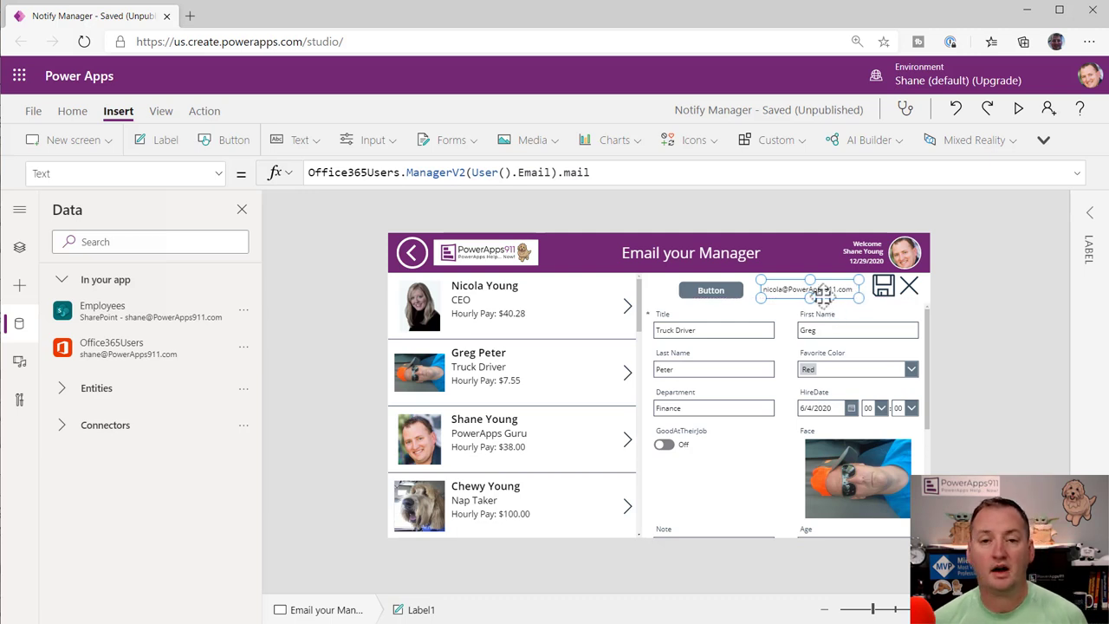
mouse_move(810, 298)
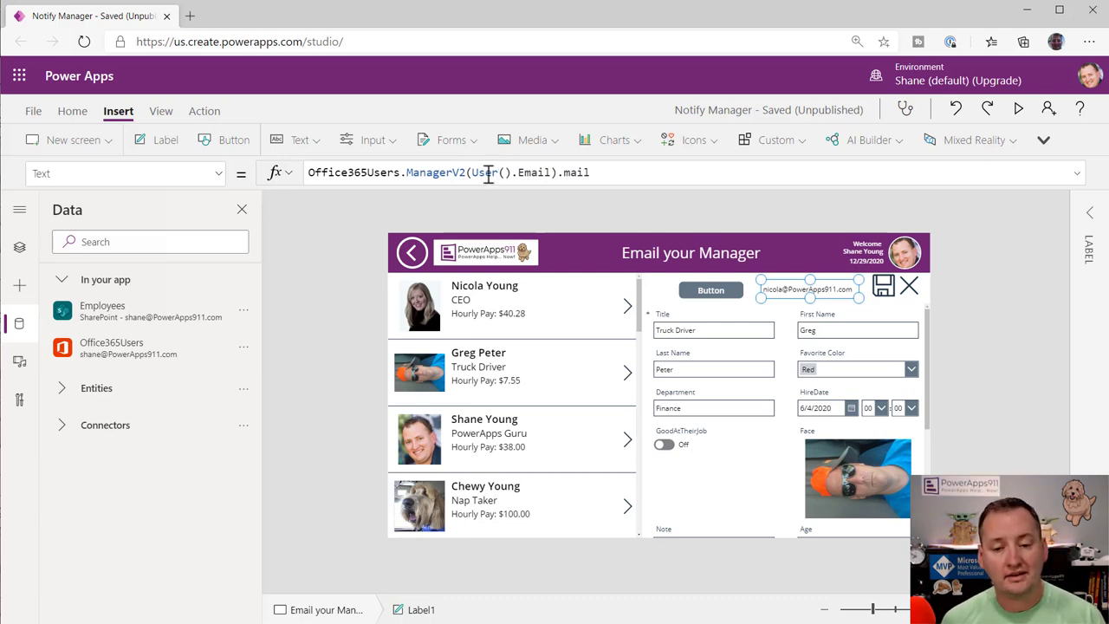
mouse_move(710, 290)
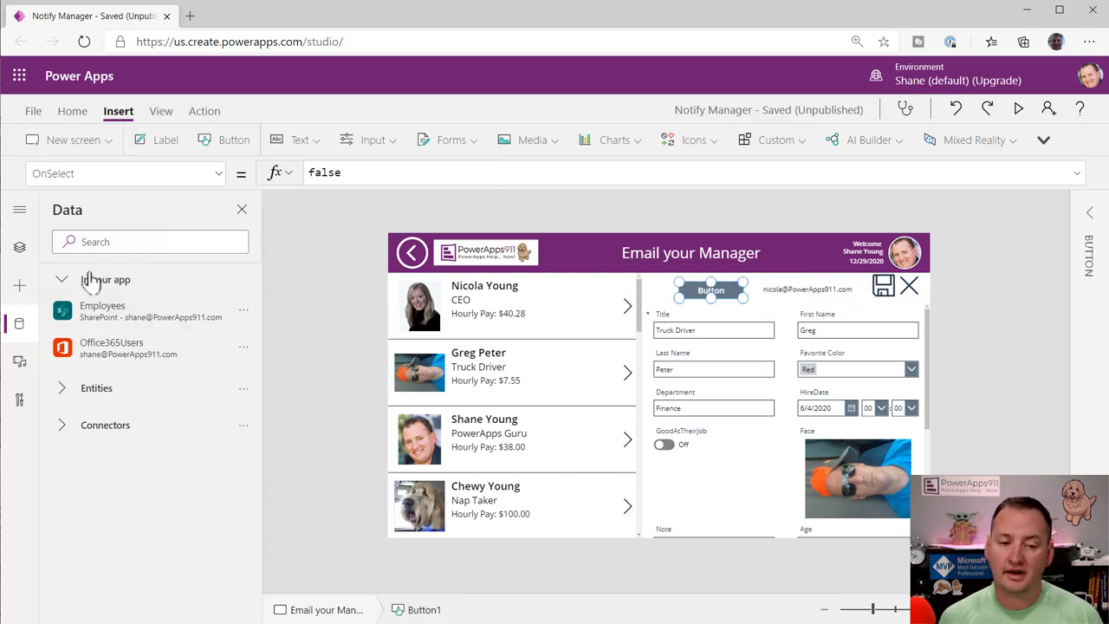
Step: Search the Data pane for 'office' and add the Office 365 Outlook connector
click(150, 242)
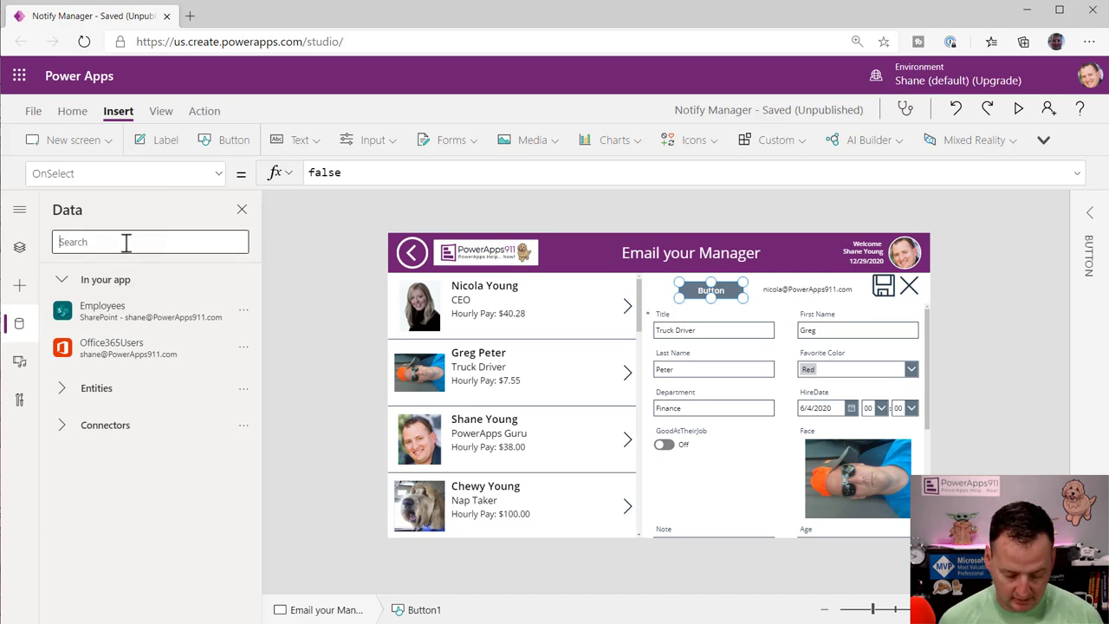
text(office)
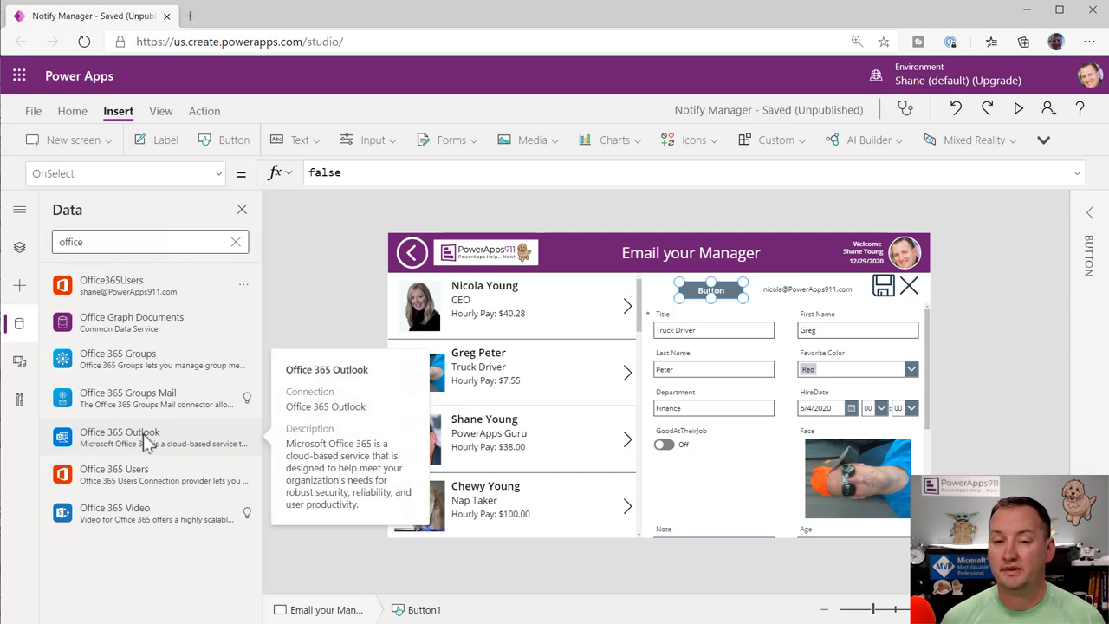
click(120, 437)
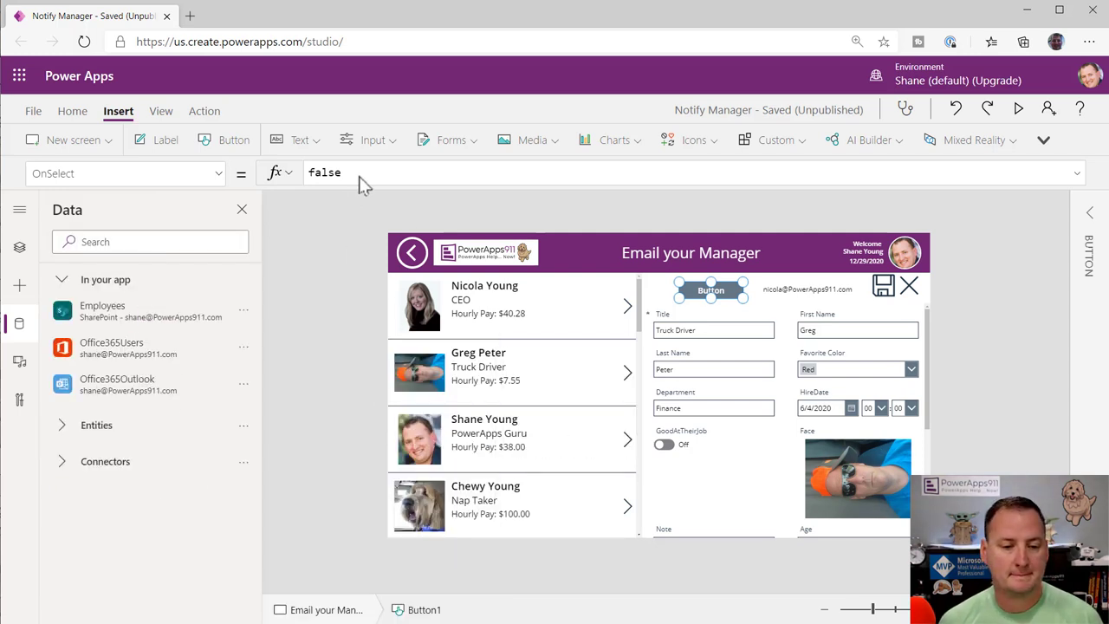
Step: Start Button1's OnSelect formula with the Office365Outlook.SendEmailV2 function
click(325, 172)
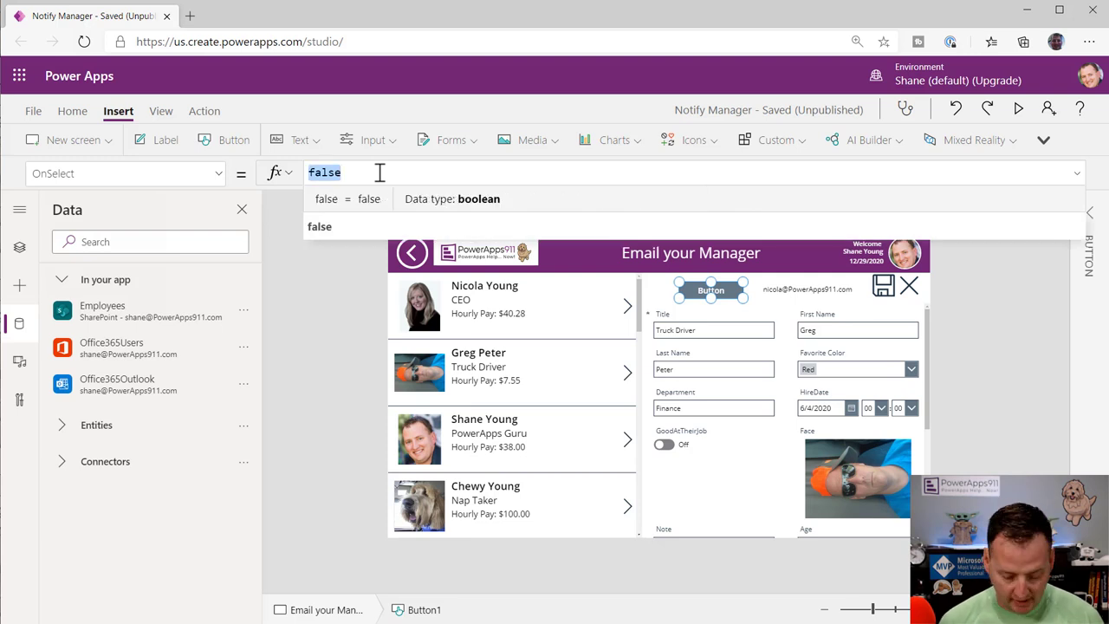
text(office)
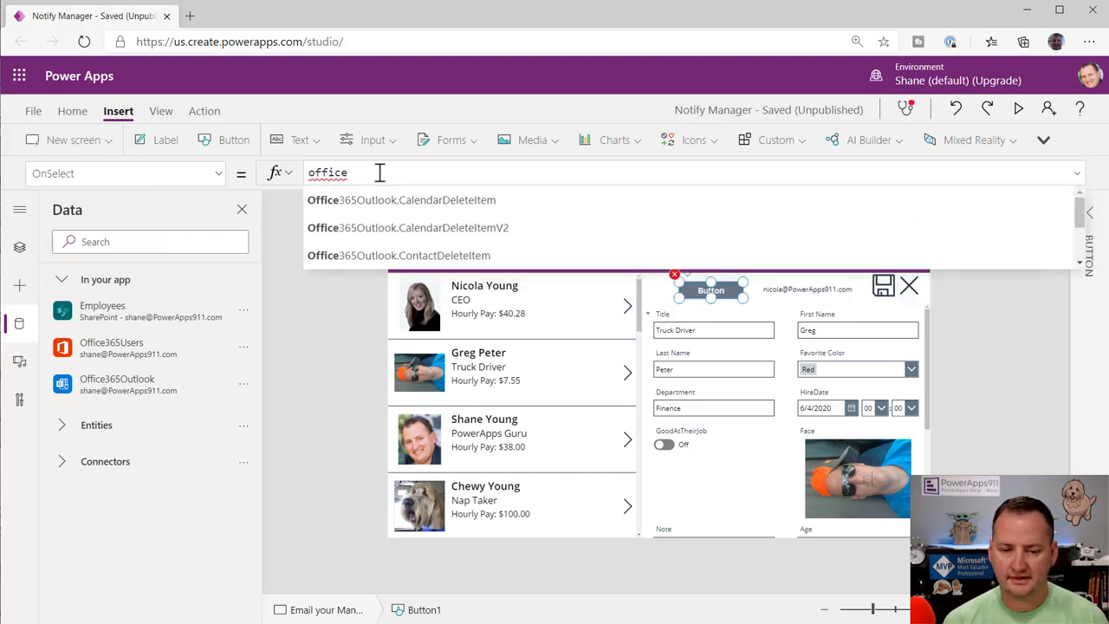
text(365outlook.)
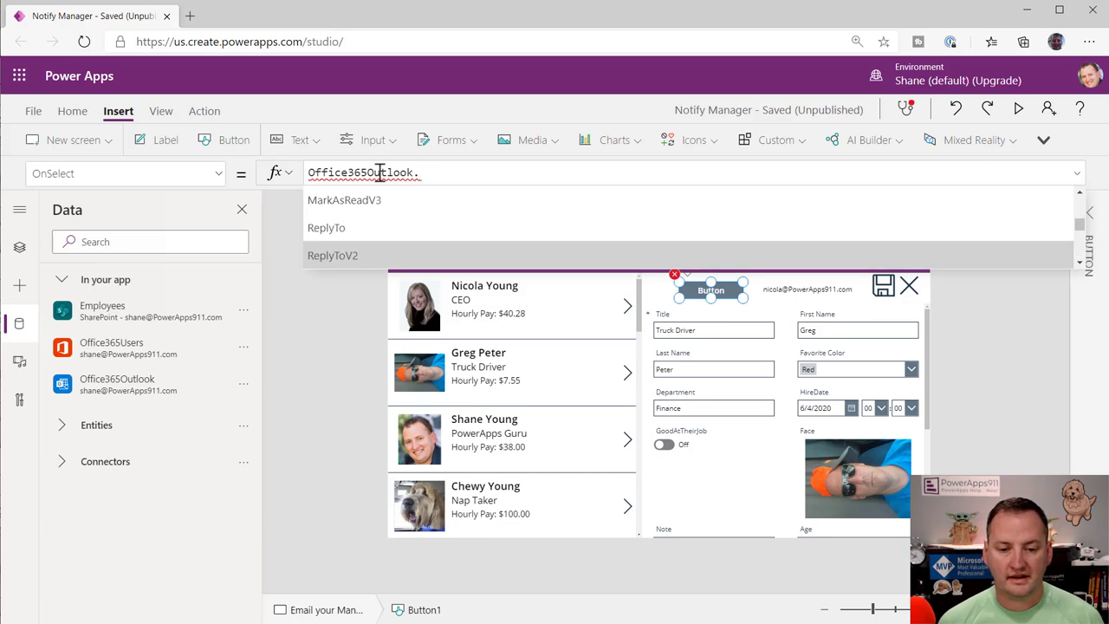
scroll(down, 3)
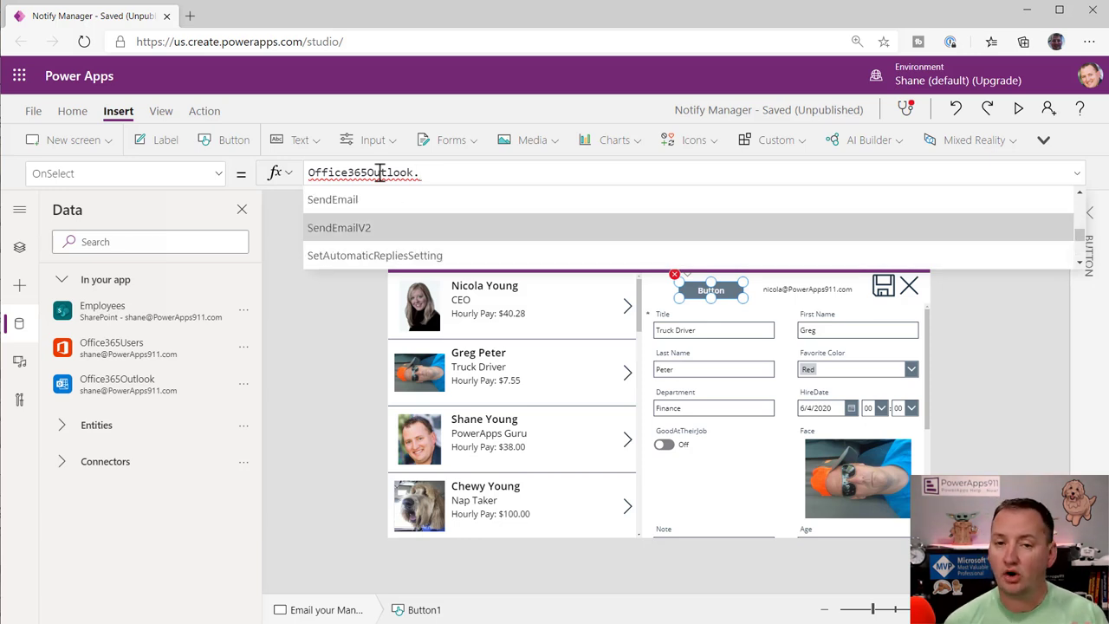
click(339, 227)
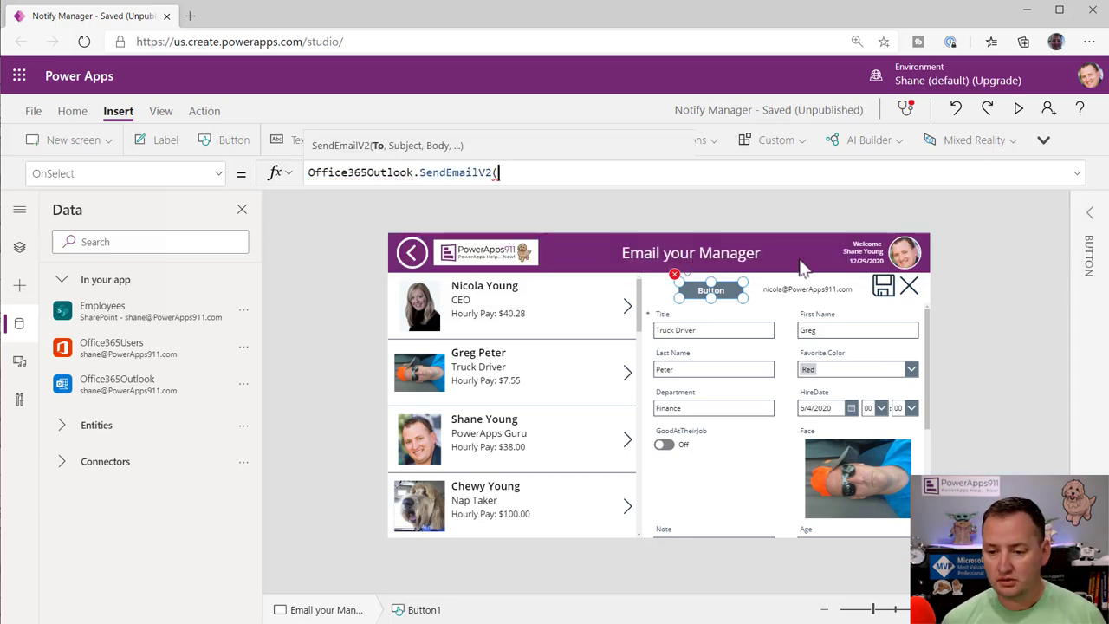
Step: Fill in the manager's email, "Subject here", "Body here" and {Cc: User().Email} arguments
click(806, 289)
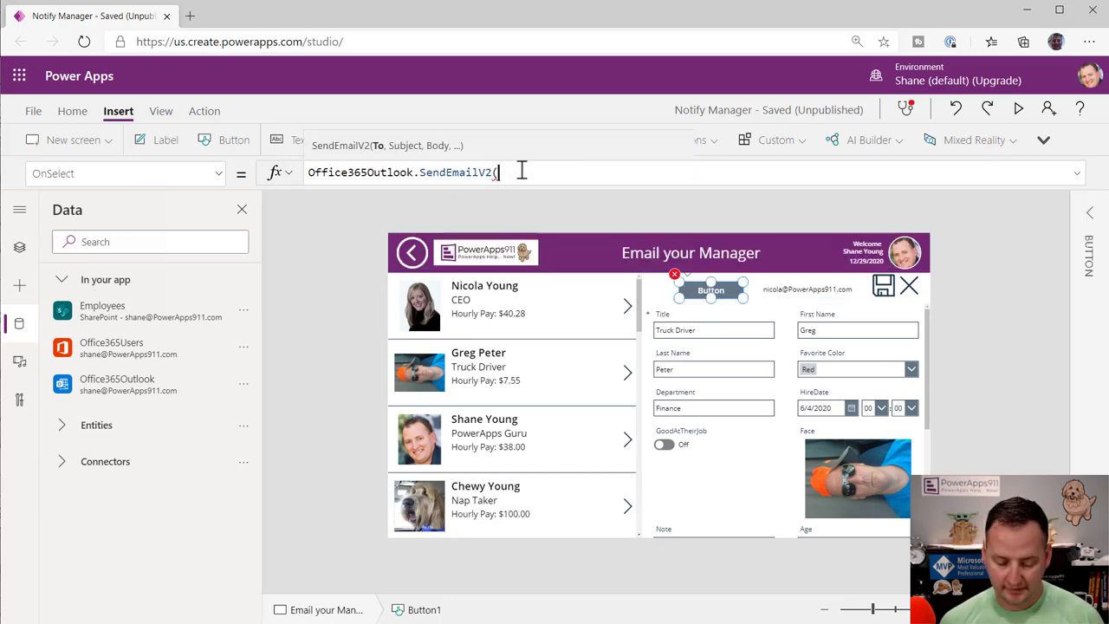
text(Office365Users.ManagerV2(User().Email).mail, ")
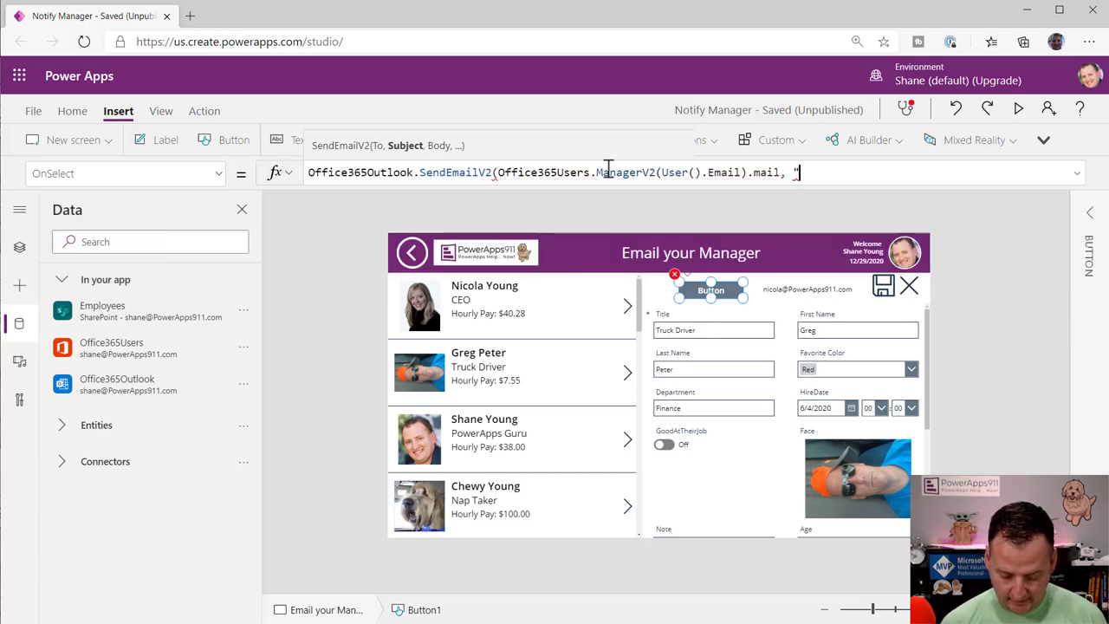
text(Subject here")
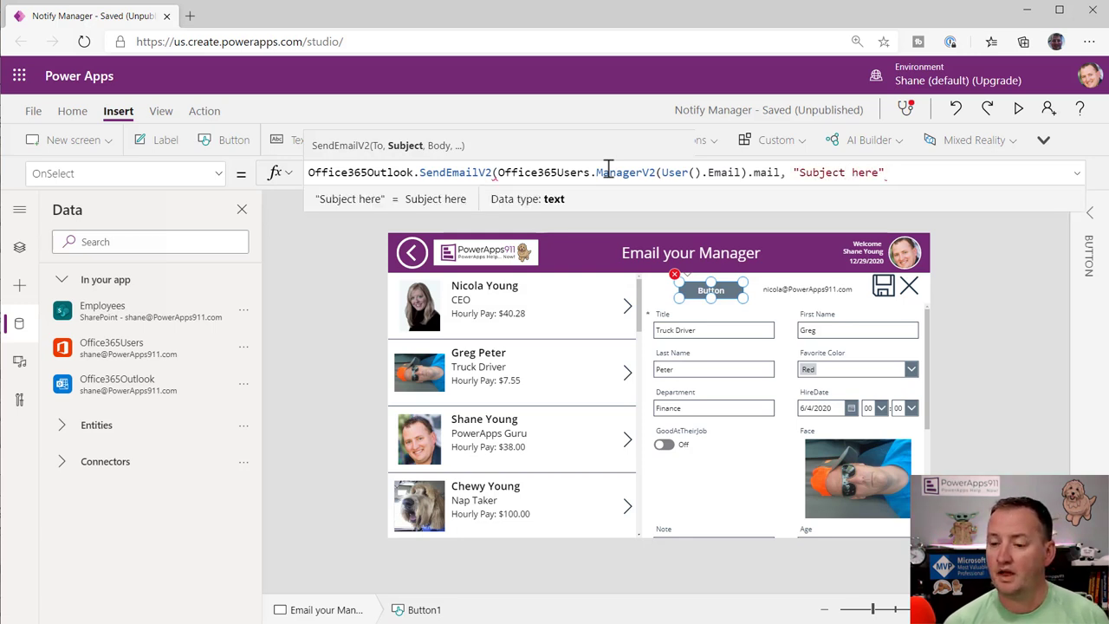
text(, "Body)
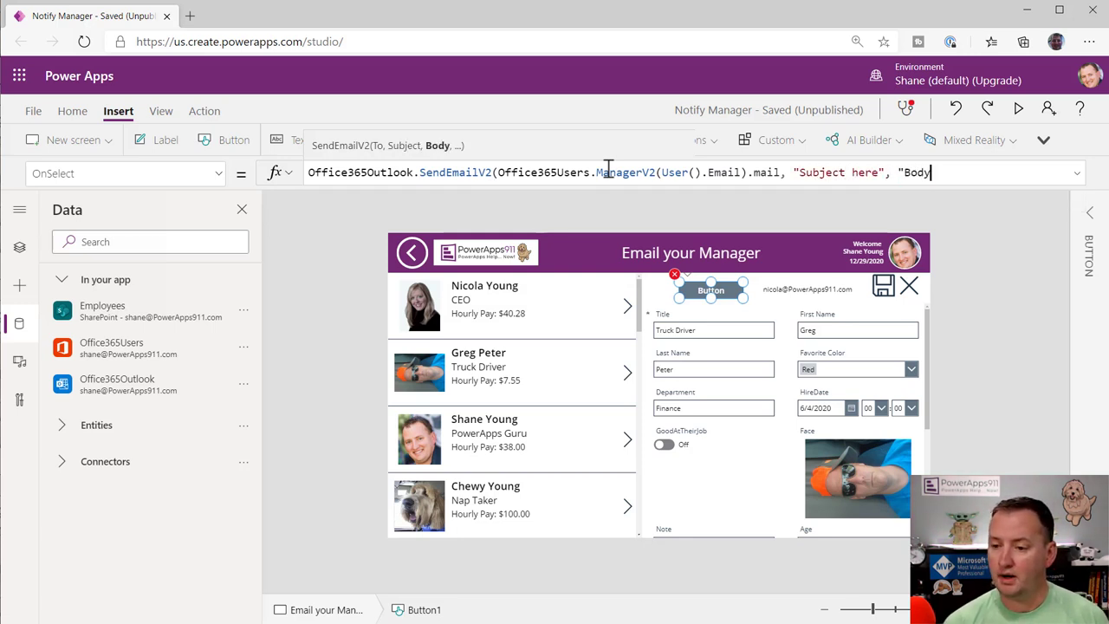
text(here",)
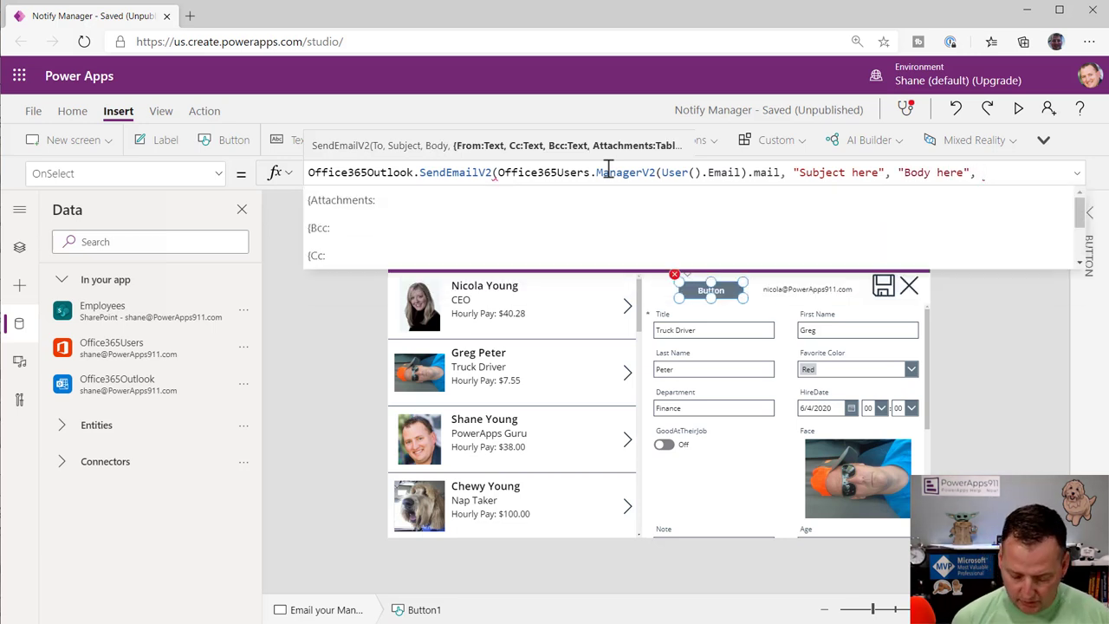
text({cc:)
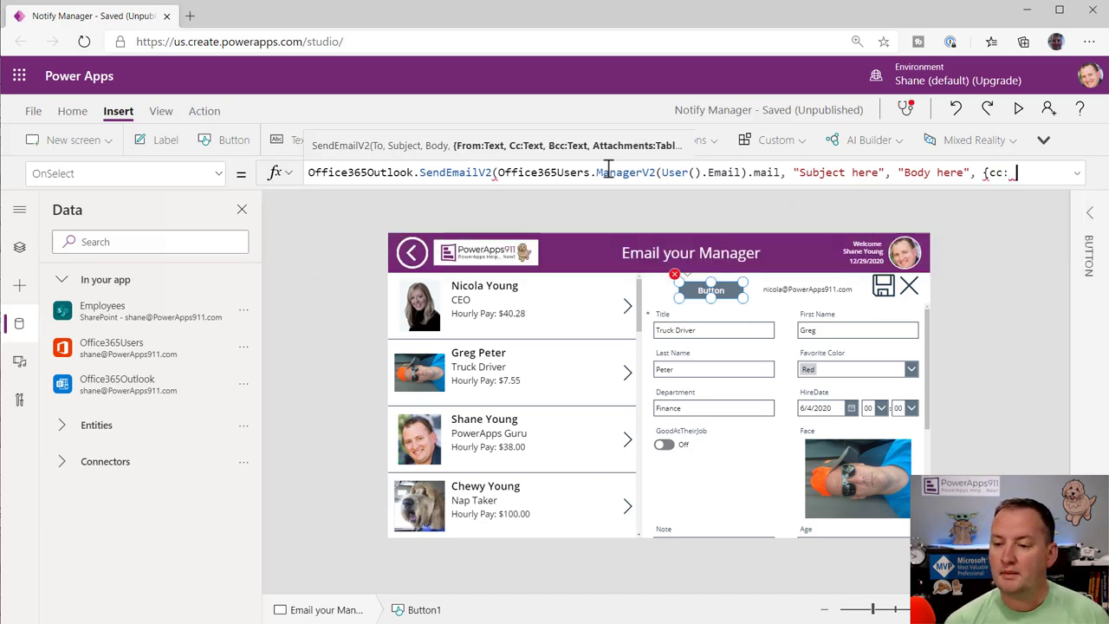
text(c)
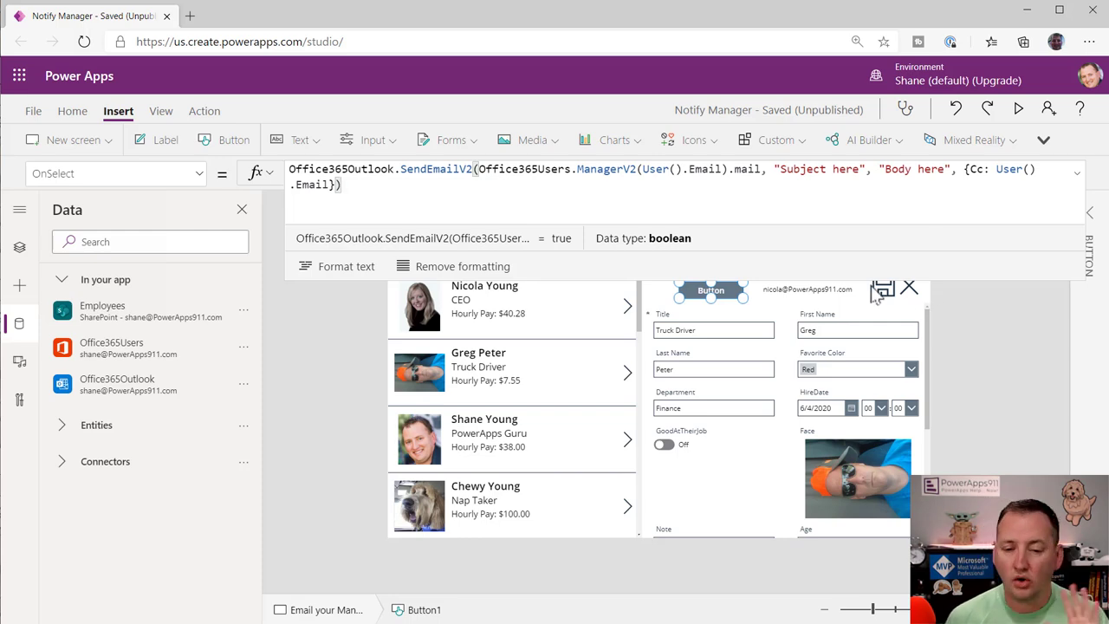
mouse_move(1040, 97)
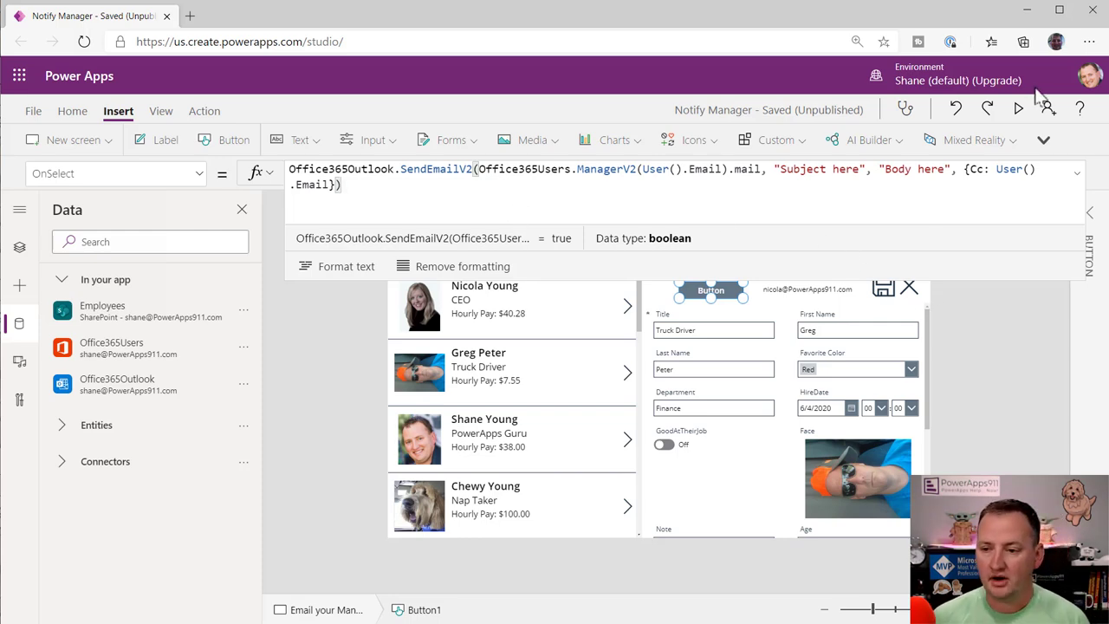
Step: Preview the app and press Button1 to send the test email
click(1018, 108)
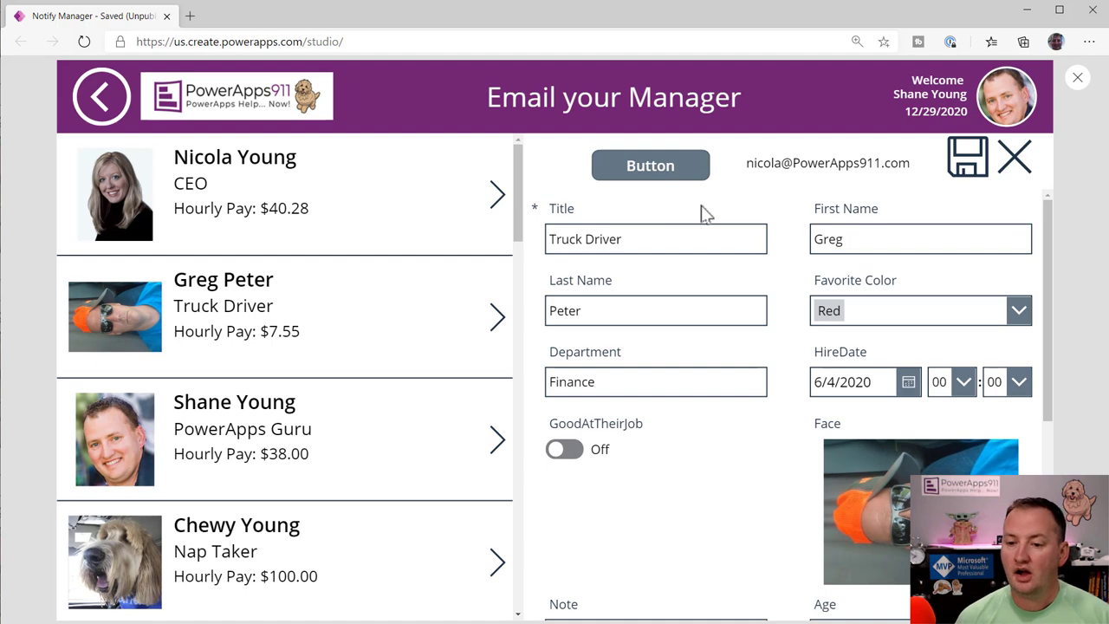
click(650, 166)
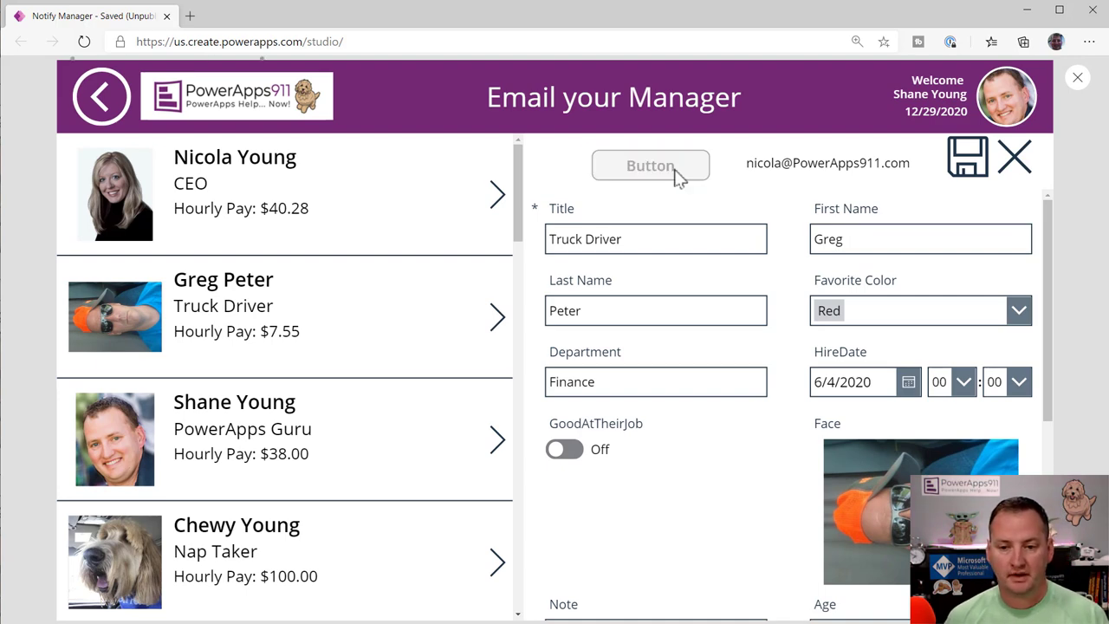
click(651, 165)
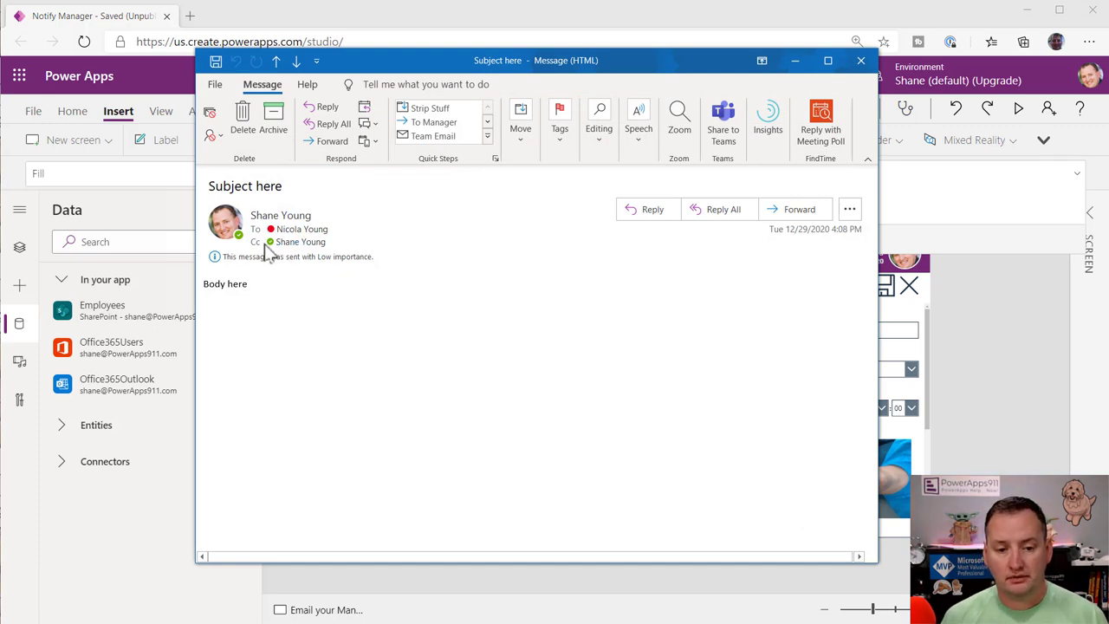
mouse_move(227, 224)
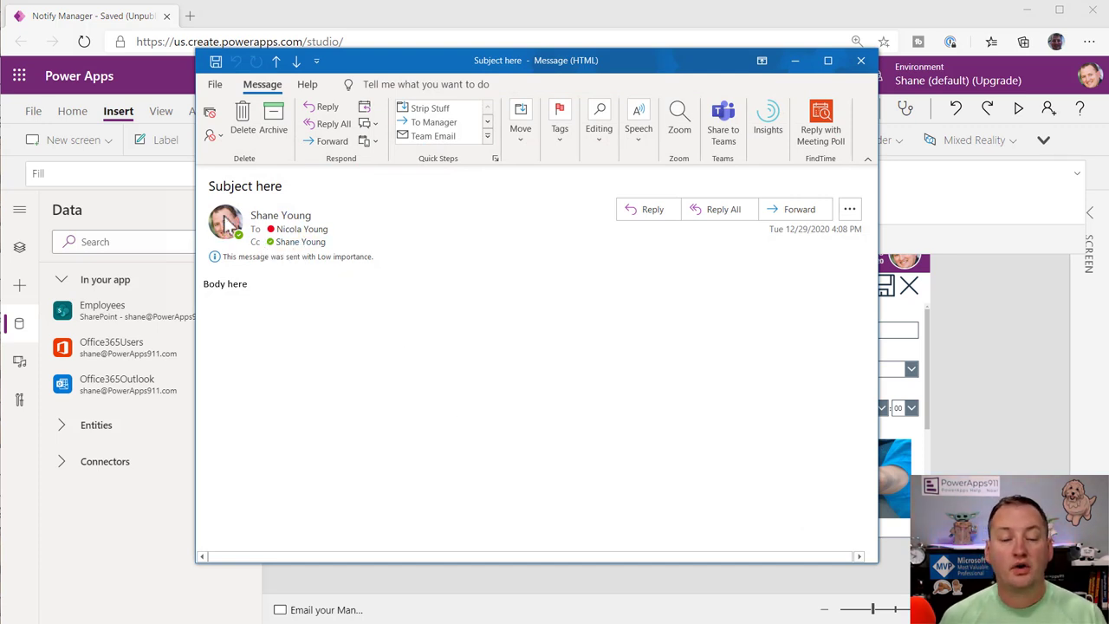
Step: Open the 'Subject here' email to check the To and Cc lines
click(225, 222)
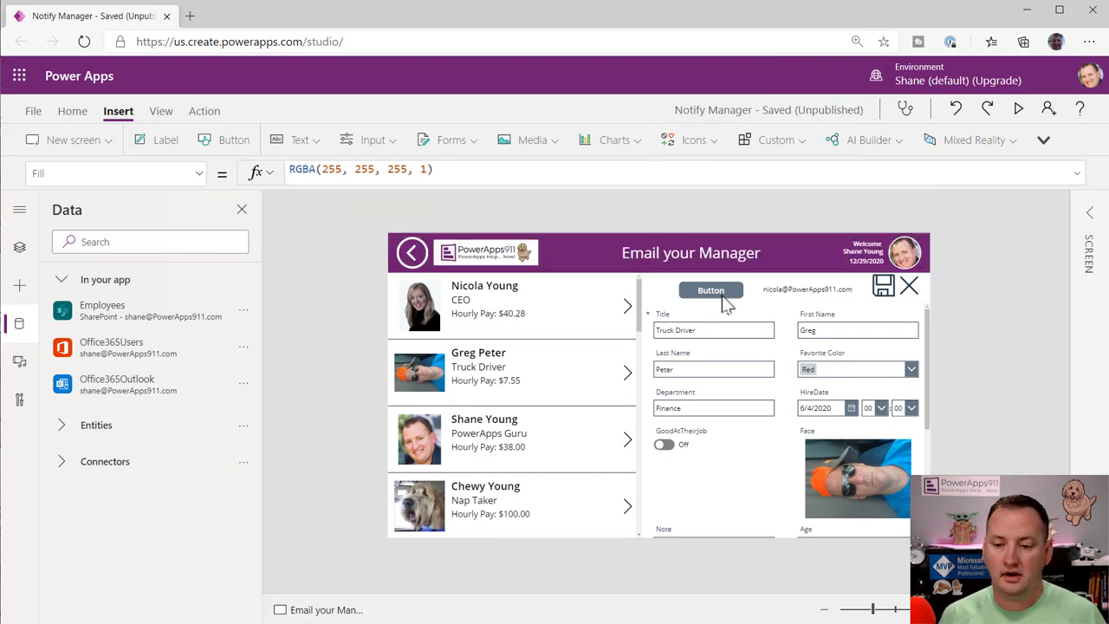
Step: Append the SendEmailV2 formula after SubmitForm, then open the Tree view of the screen's controls
click(710, 290)
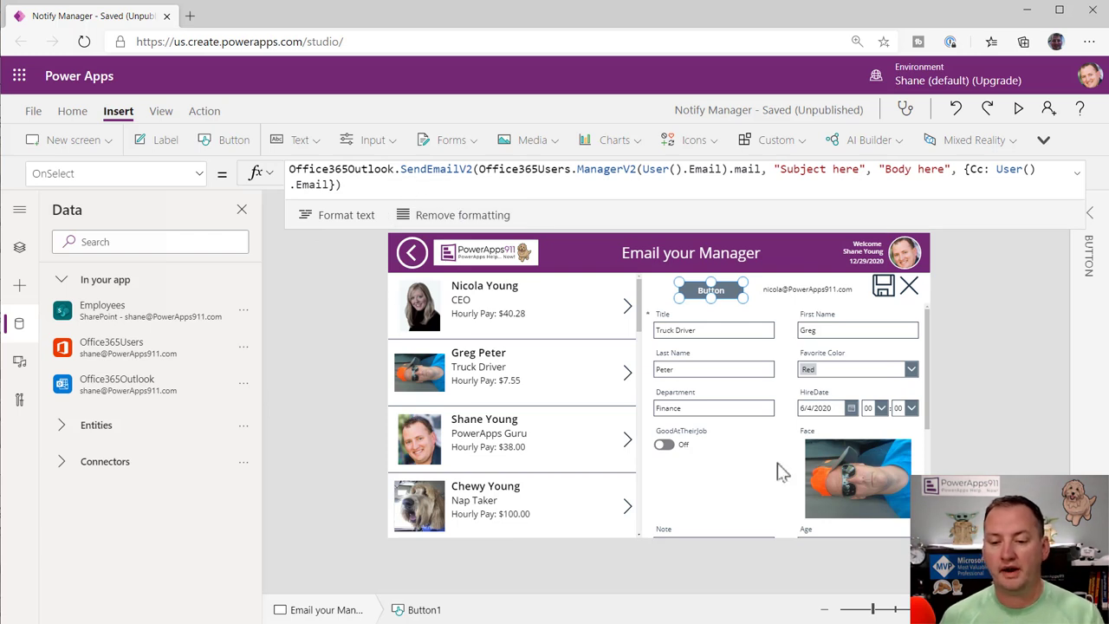
mouse_move(374, 190)
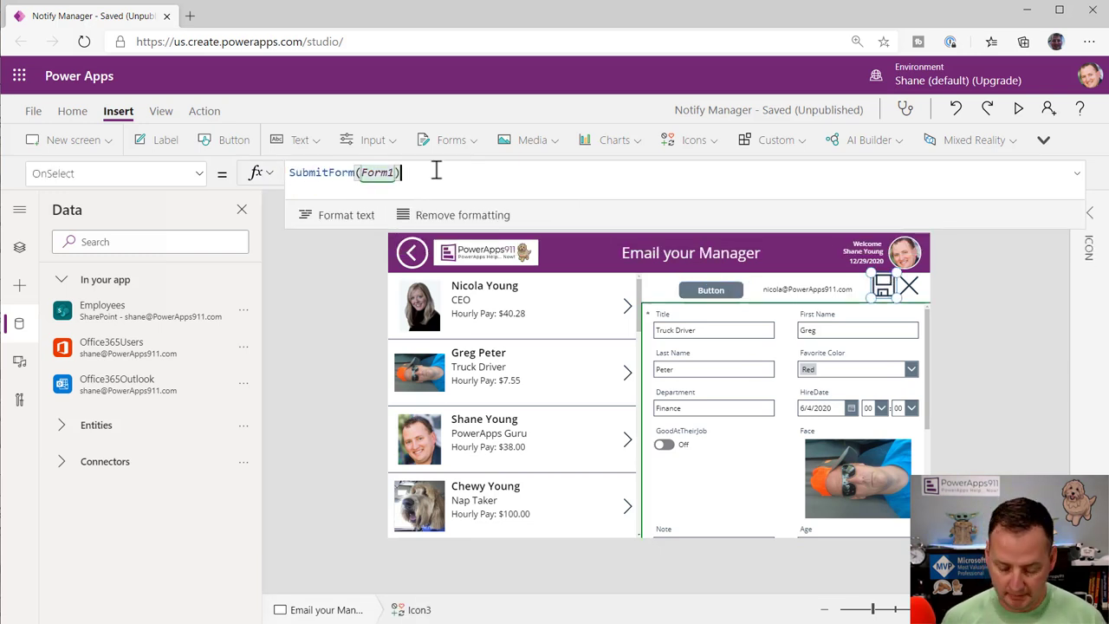
text(;Office365Outlook.SendEmailV2(Office365Users.ManagerV2(User().Email).mail, "Subject here", "Body here", {Cc: User().Email}))
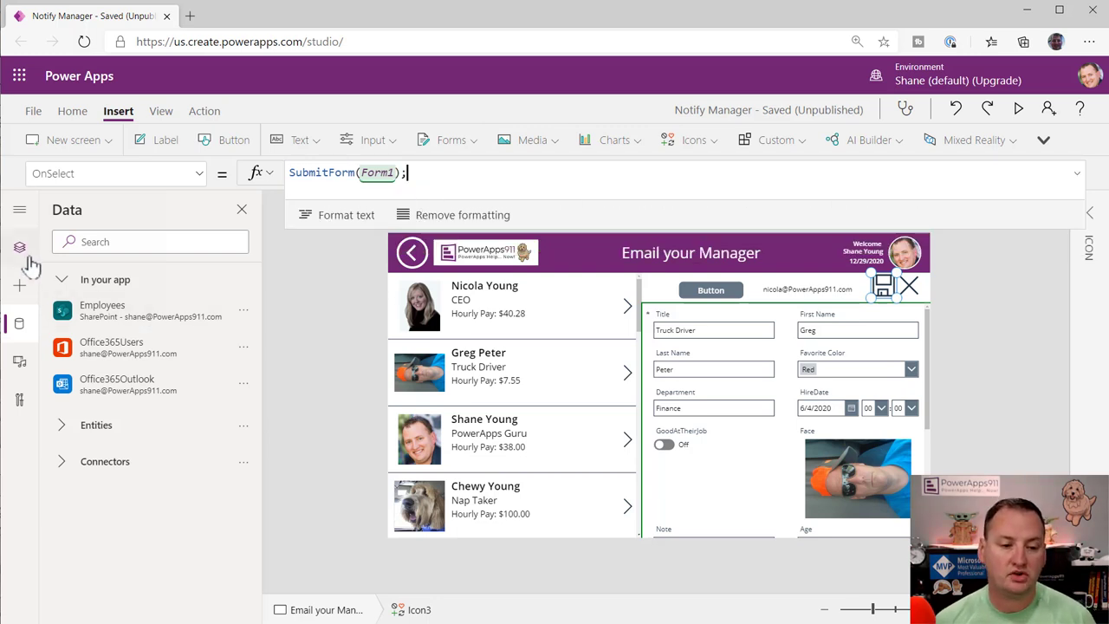
click(19, 247)
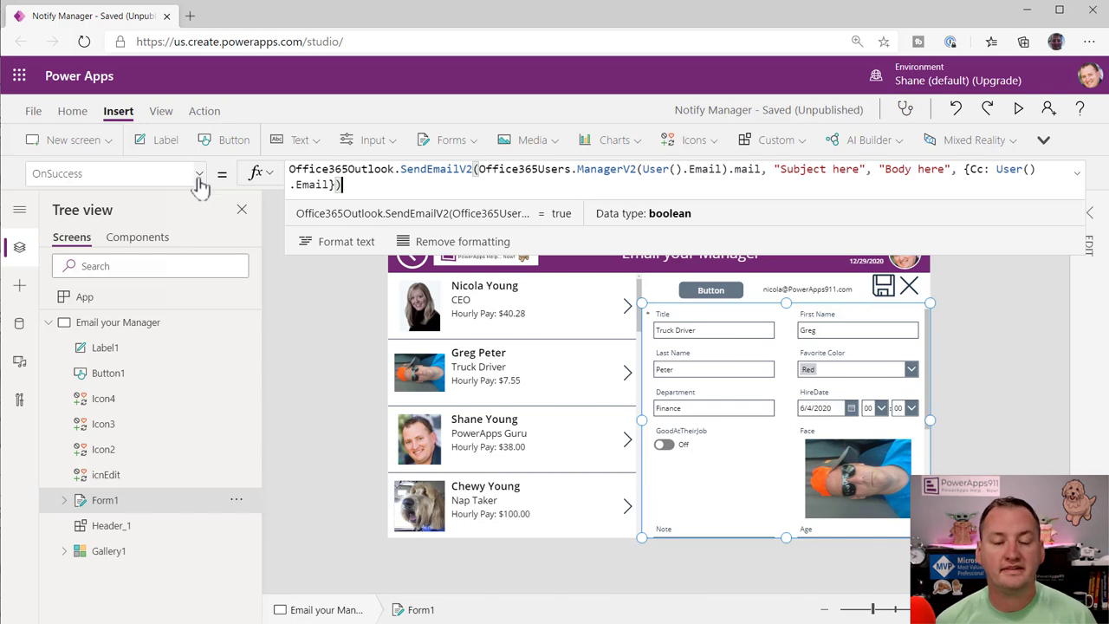
mouse_move(217, 310)
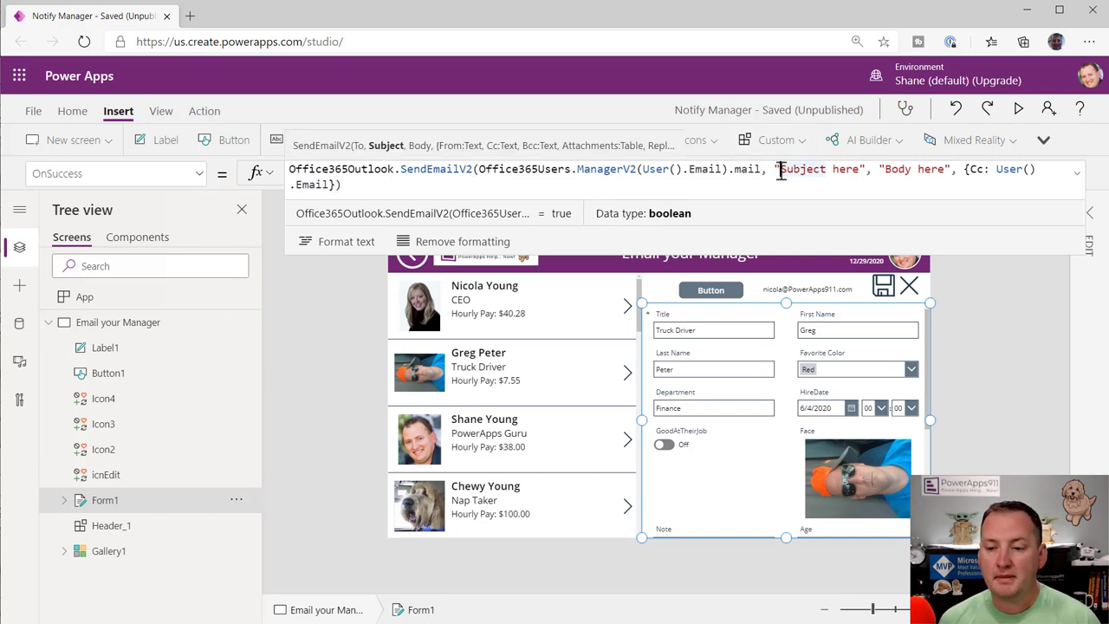
Step: Change the subject to "Title of changed user: " & Form1.LastSubmit.Title
double_click(818, 168)
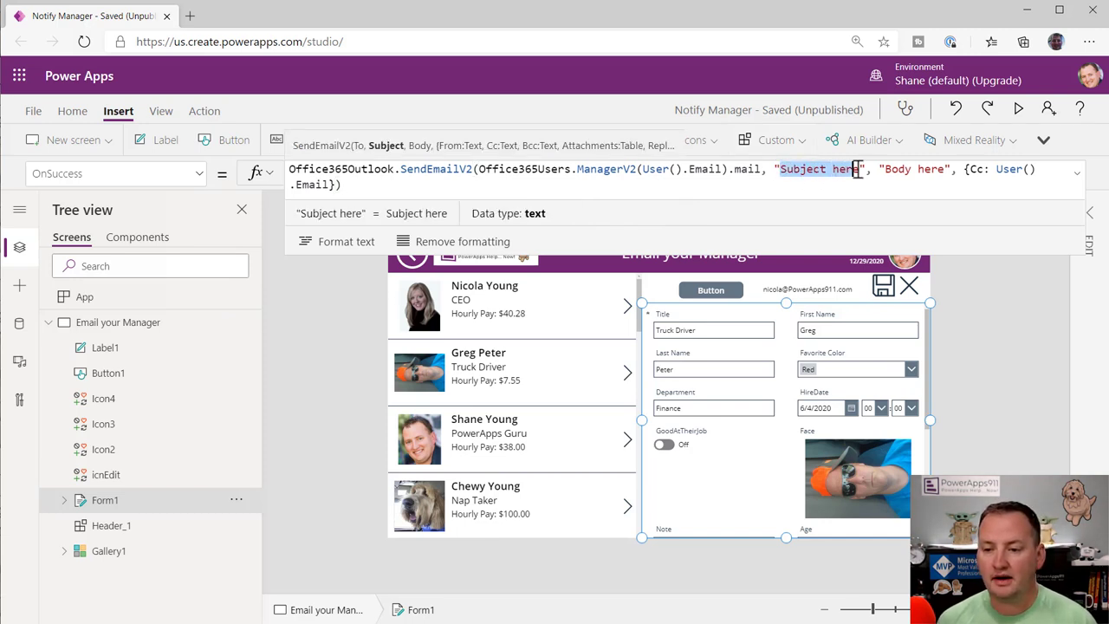
text(Title of changed user:)
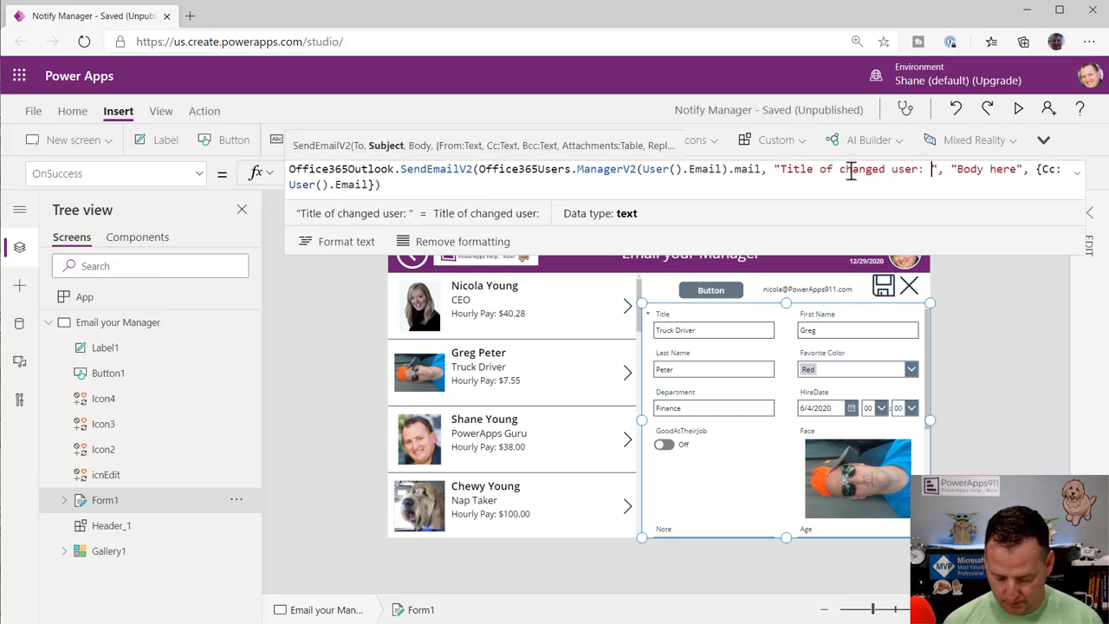
text(&)
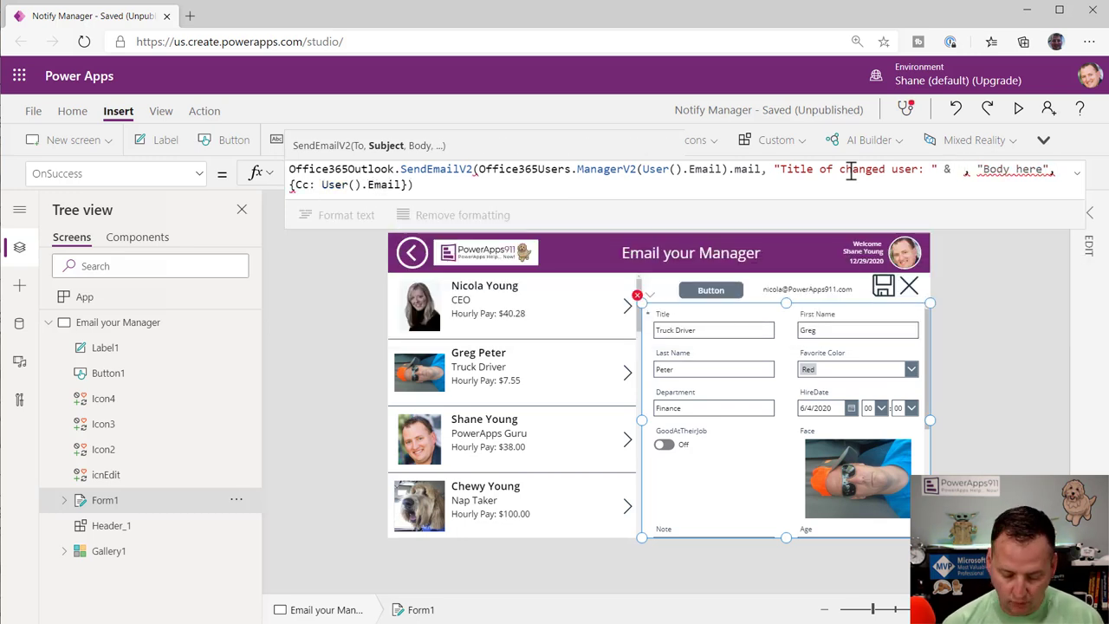
text(form1.LastSubmit)
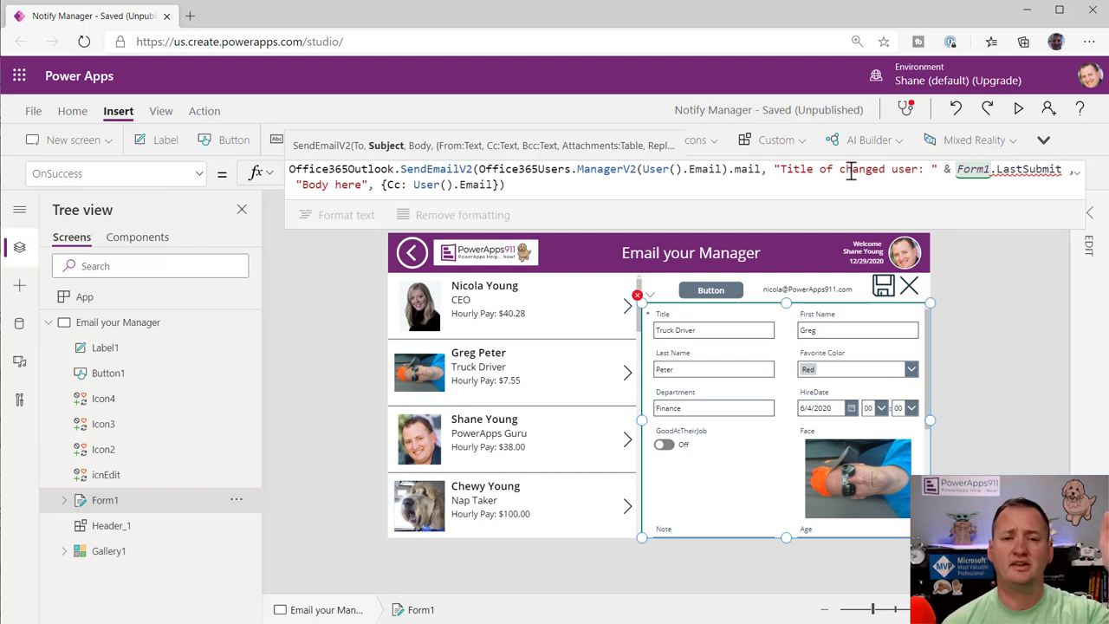
text(.)
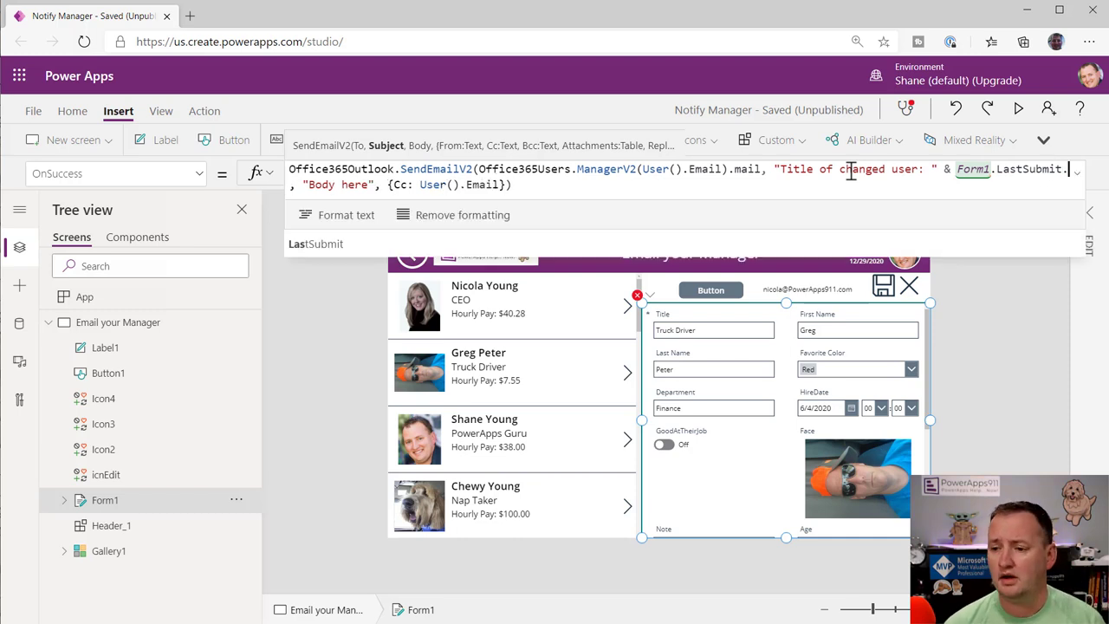
text(.tit)
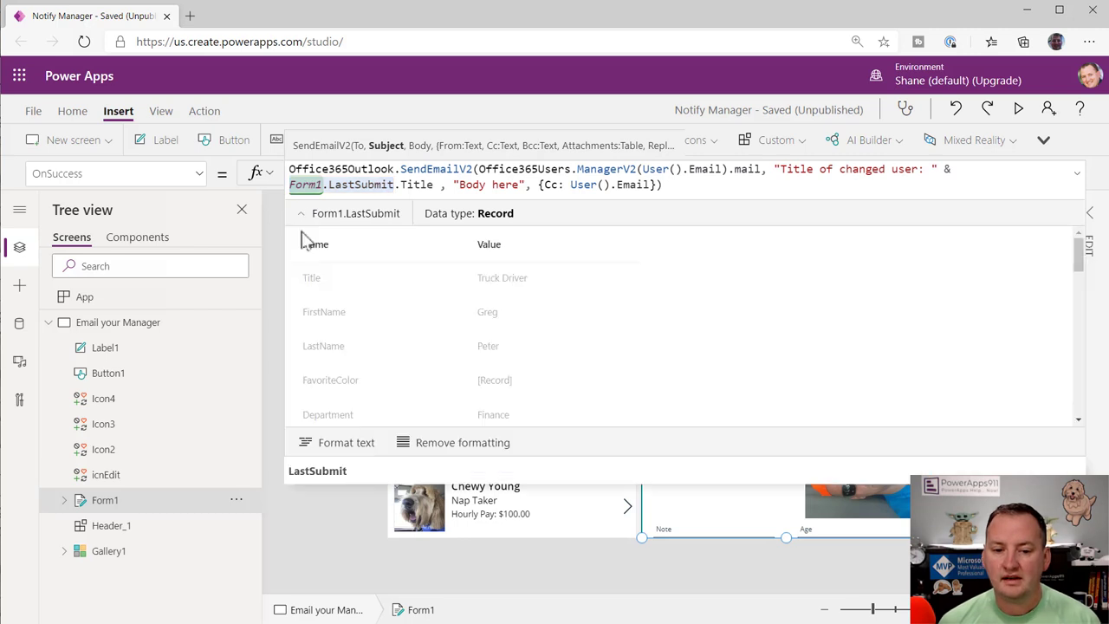
scroll(down, 3)
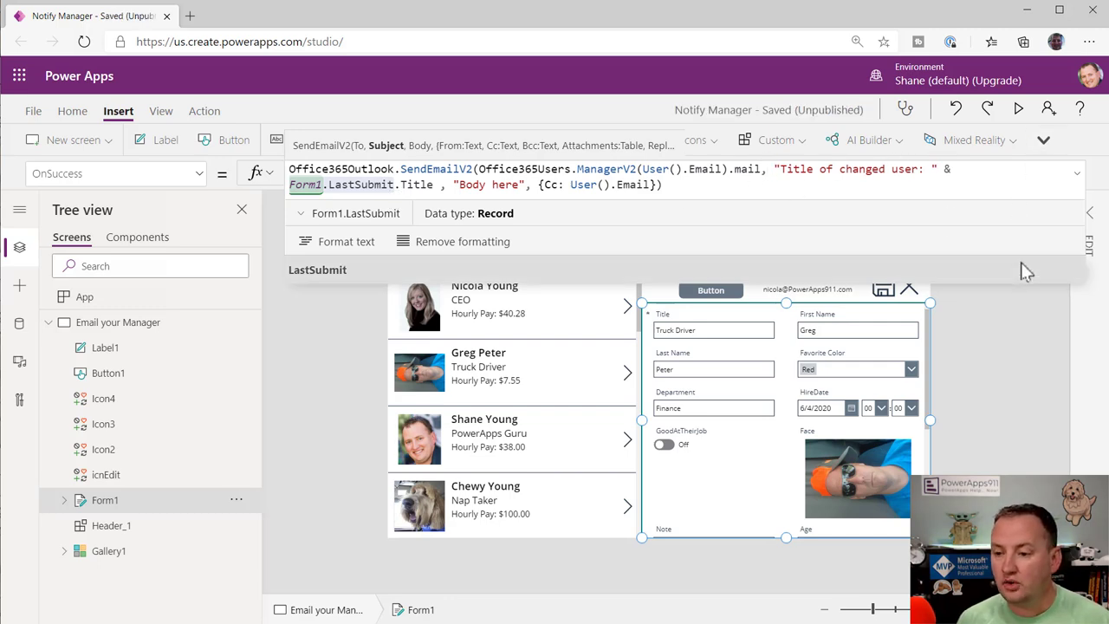
Step: Preview the app, edit the Nap Taker record, and save it to trigger the manager email
click(1018, 109)
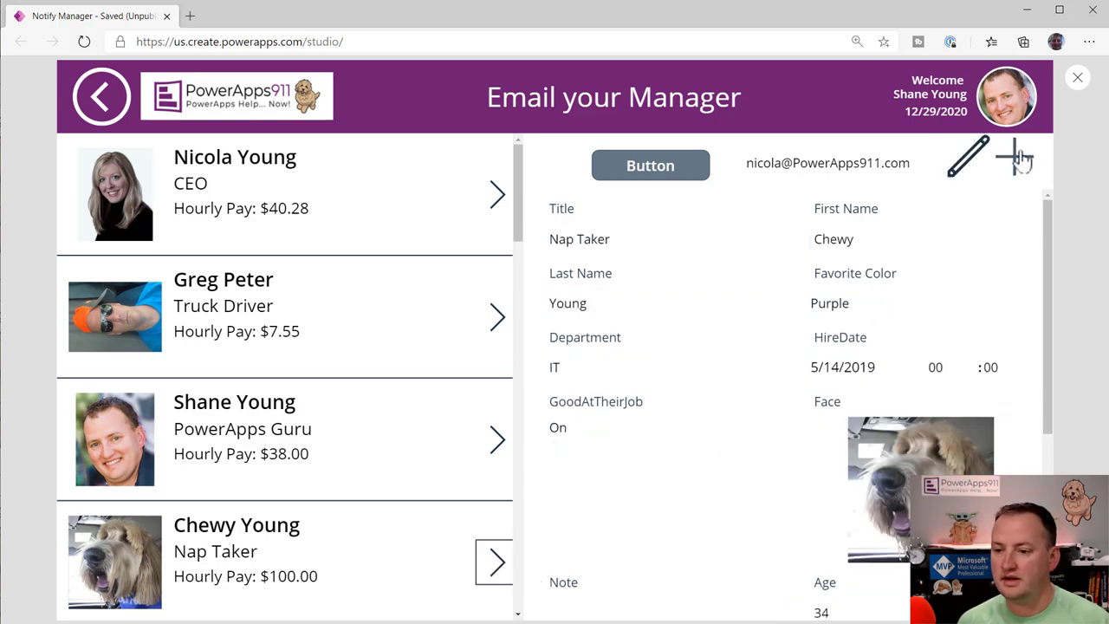
click(968, 157)
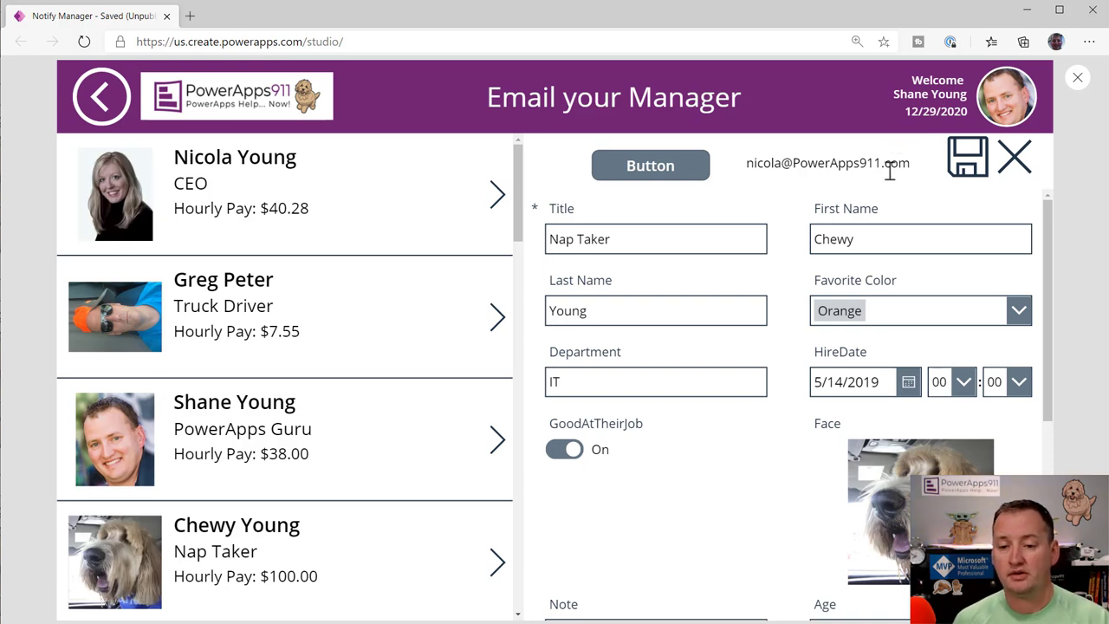
mouse_move(890, 171)
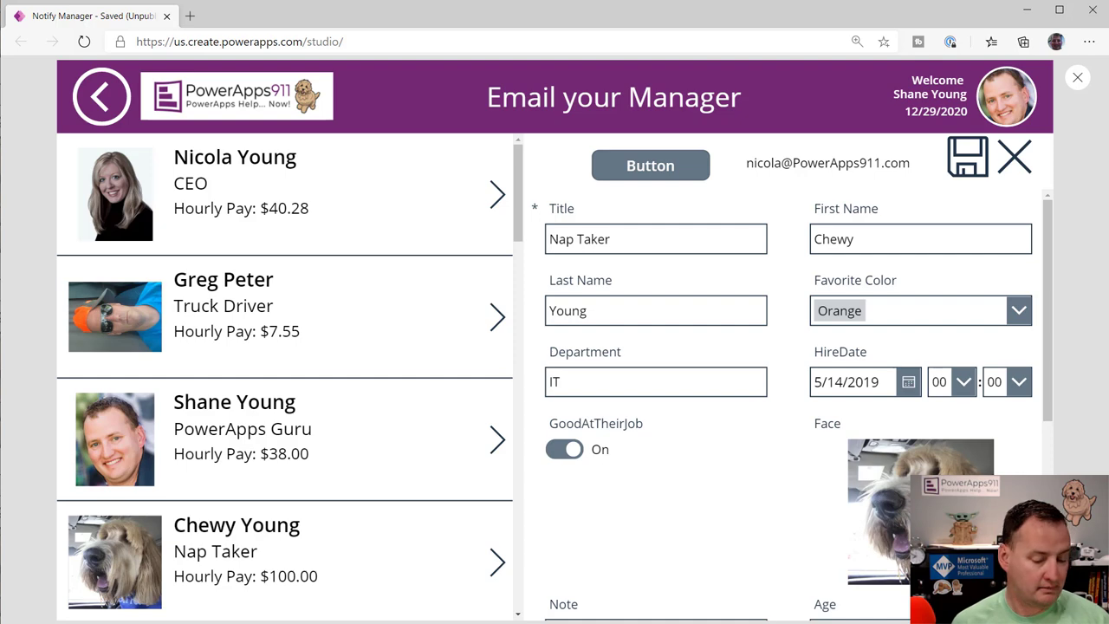
click(650, 164)
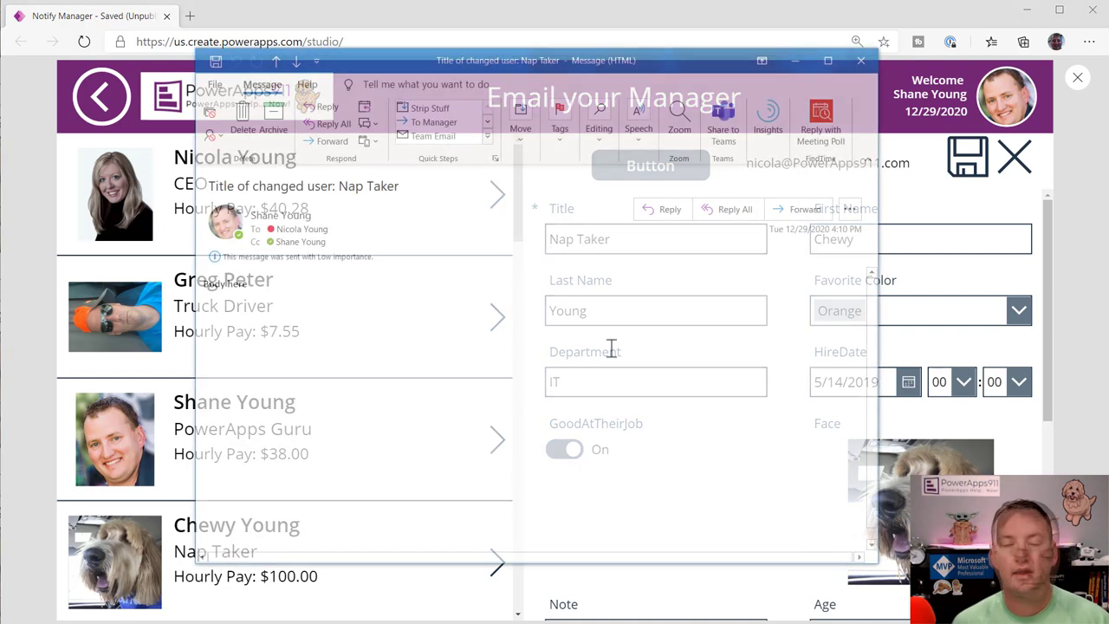